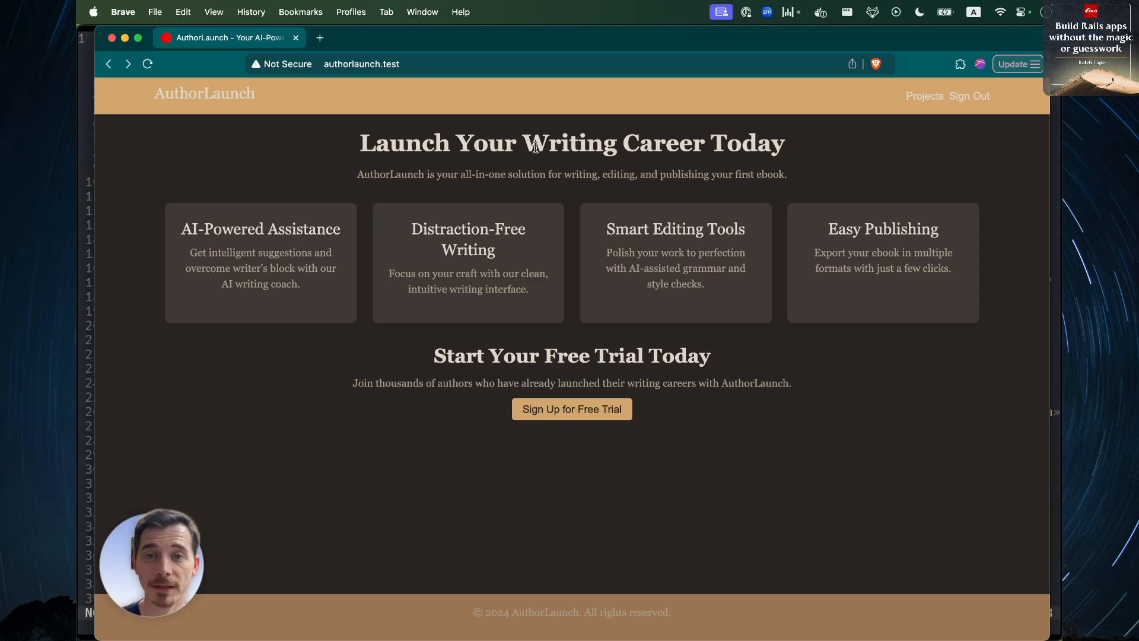
mouse_move(538, 162)
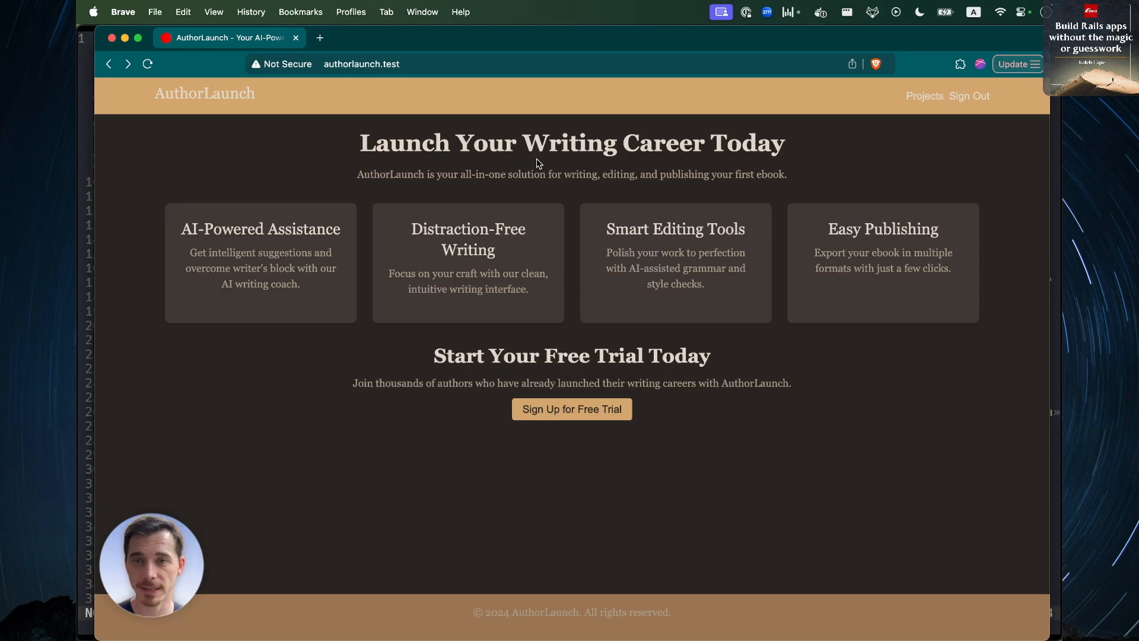
mouse_move(563, 171)
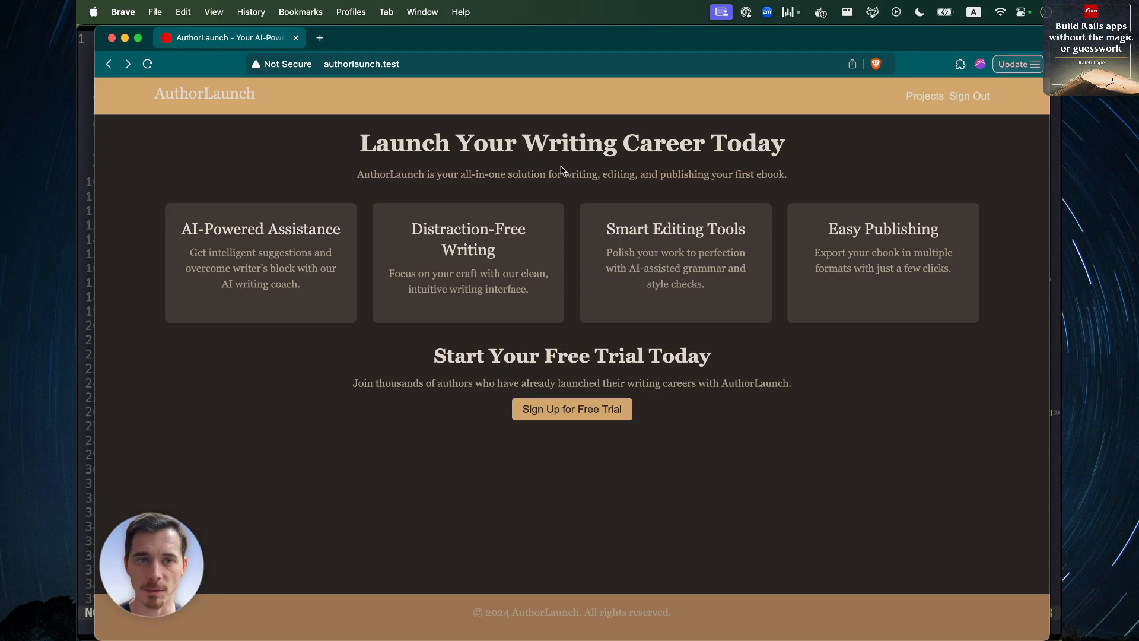
mouse_move(596, 194)
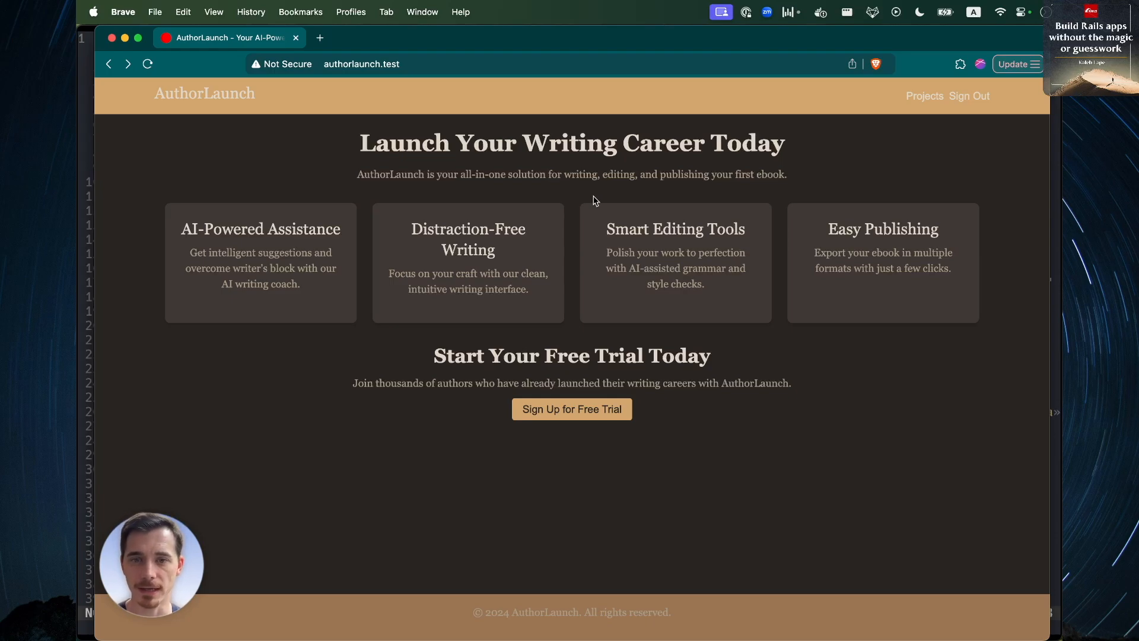
mouse_move(550, 212)
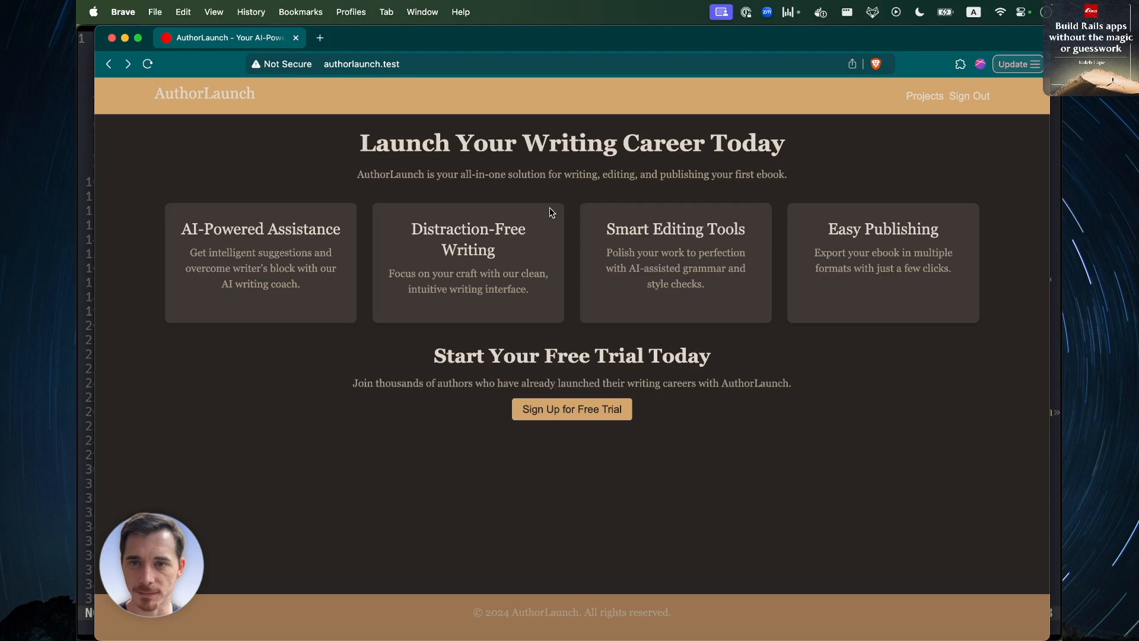
mouse_move(669, 200)
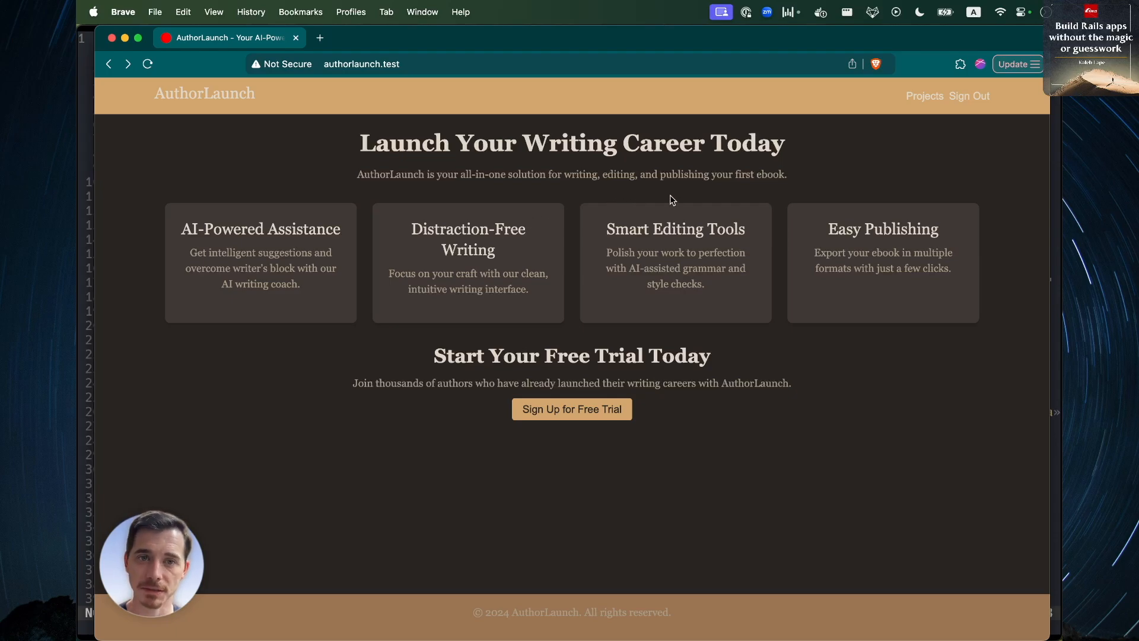
mouse_move(561, 324)
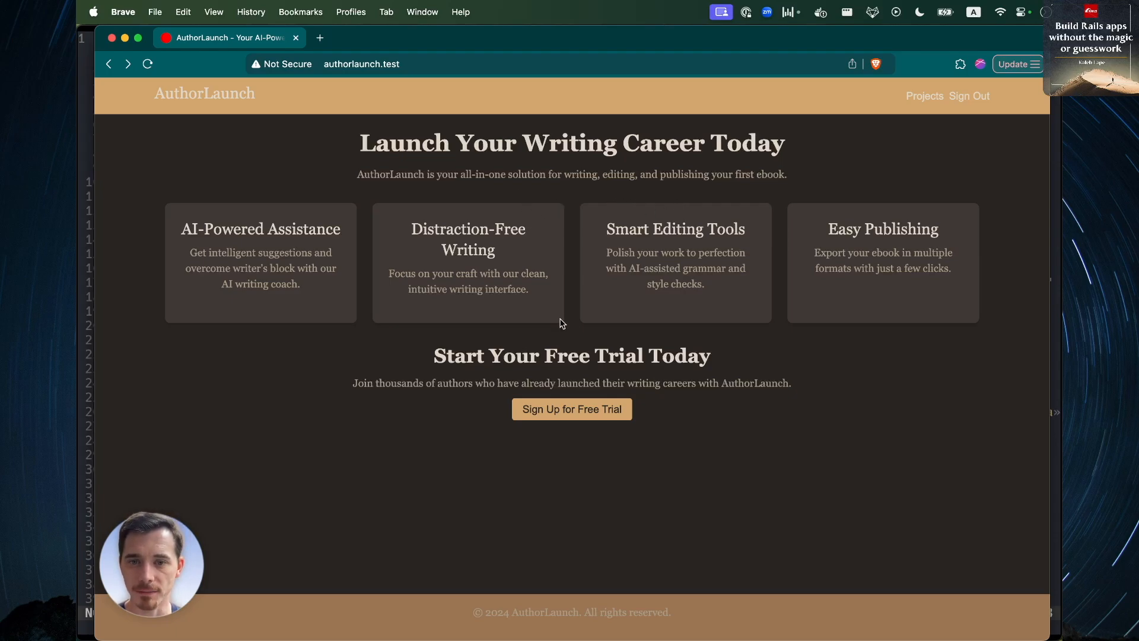
mouse_move(899, 250)
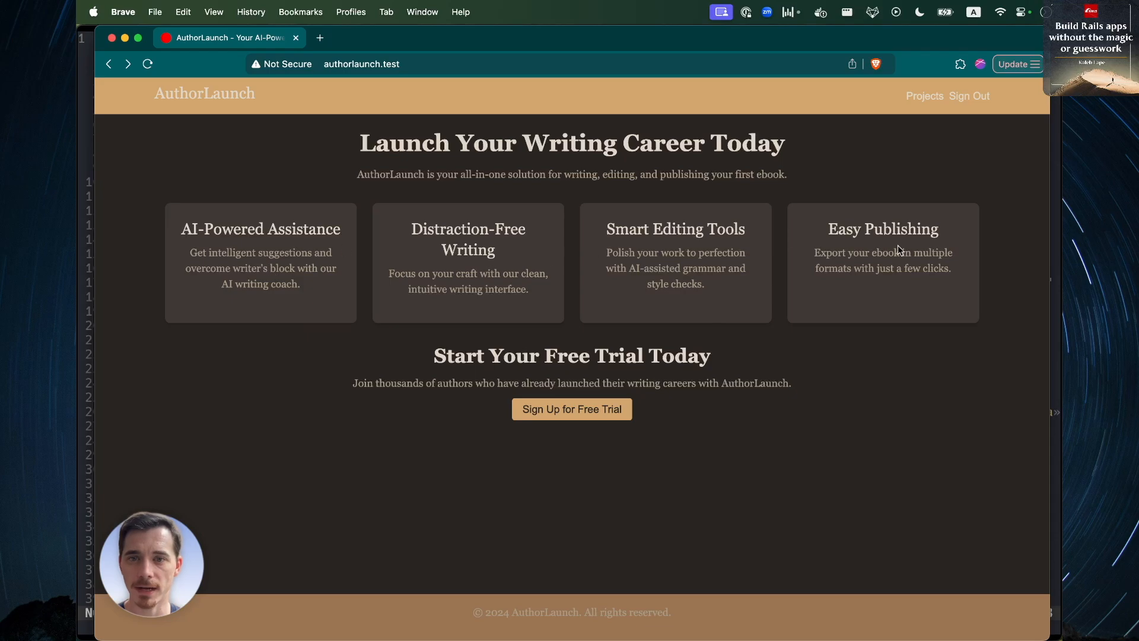
mouse_move(892, 319)
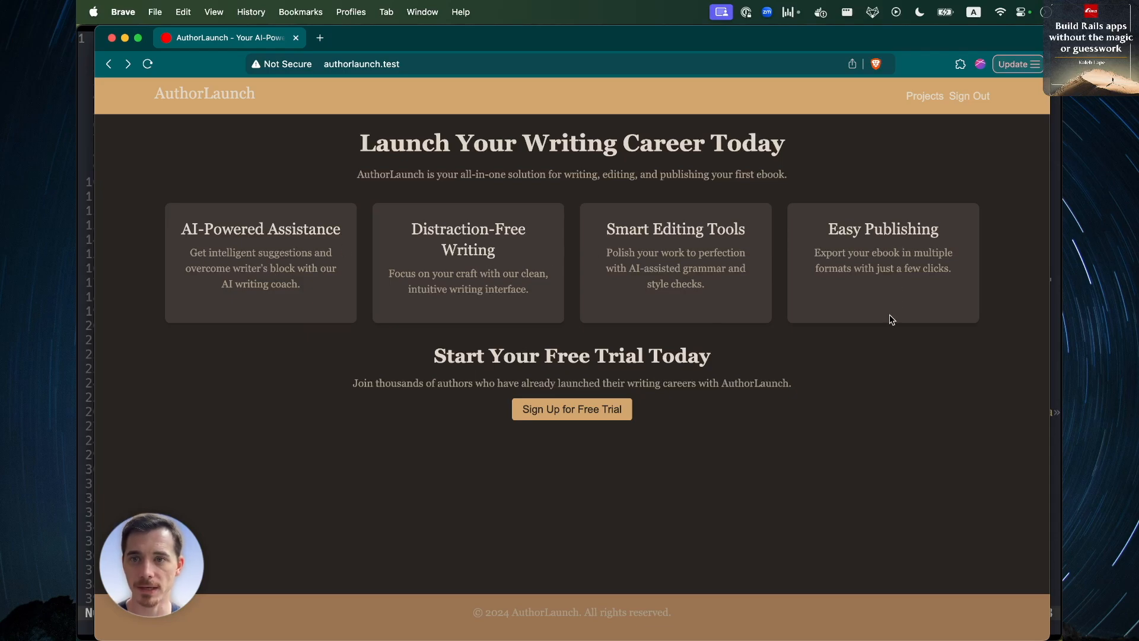
mouse_move(887, 180)
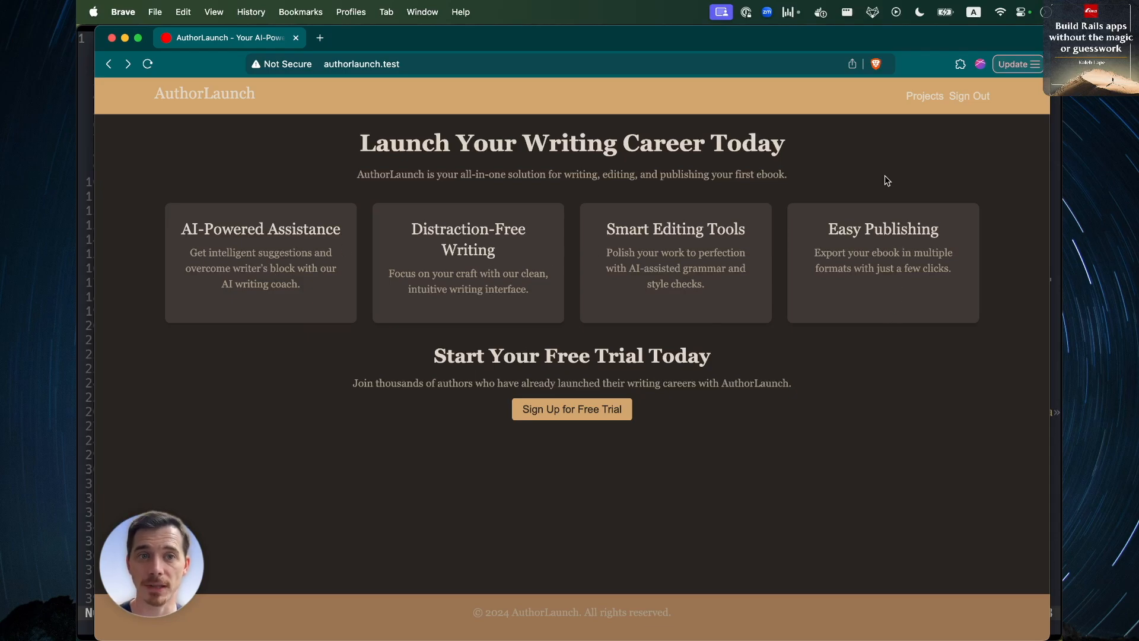
Step: Browse 'The Practice of Learning Ruby' outline and chapter drafts, then go back to Projects
left_click(924, 95)
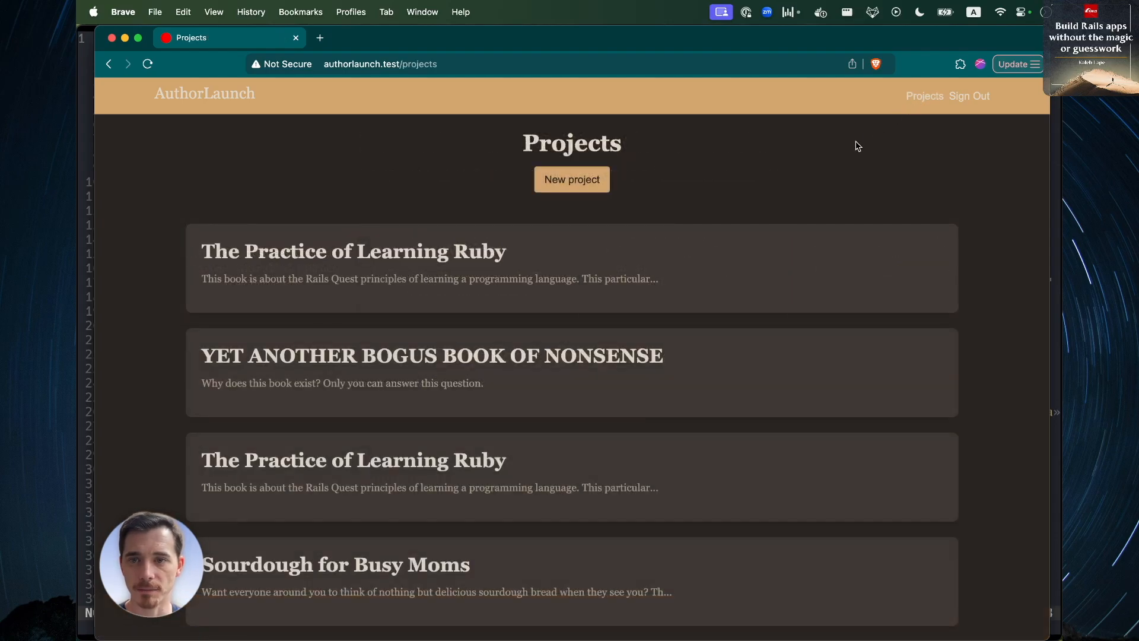
mouse_move(628, 397)
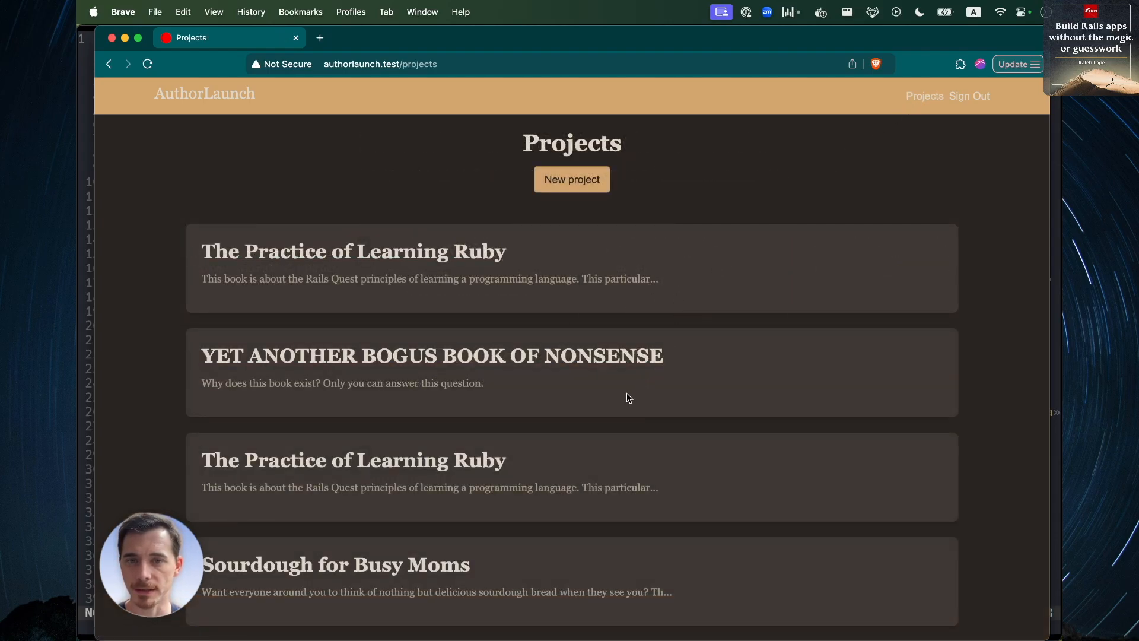
mouse_move(730, 187)
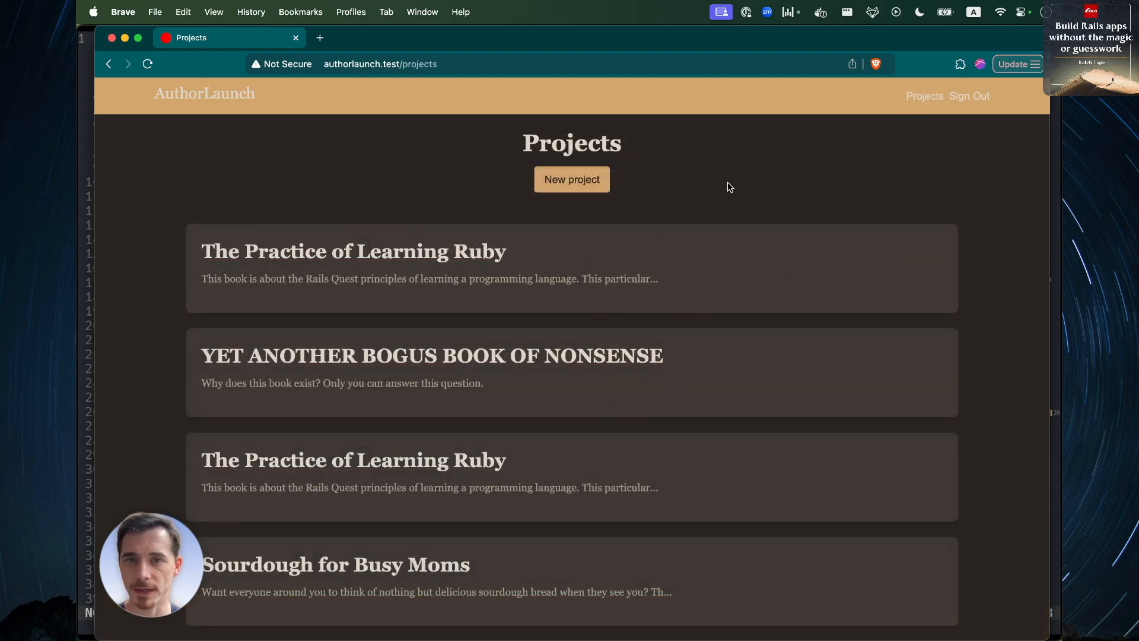
left_click(353, 250)
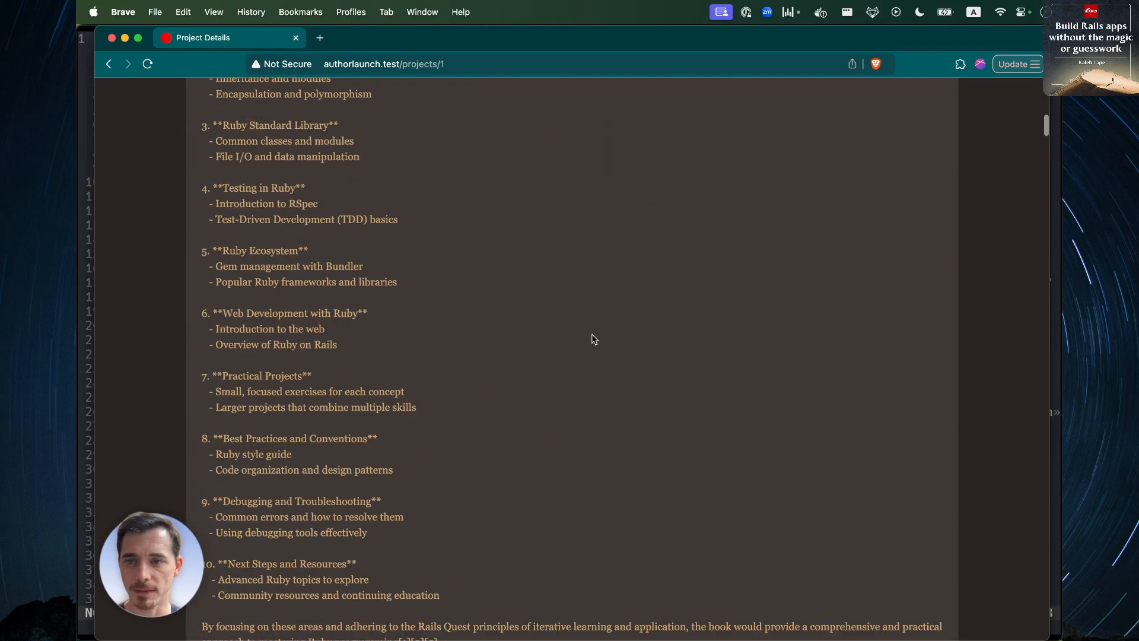
scroll("down", 3)
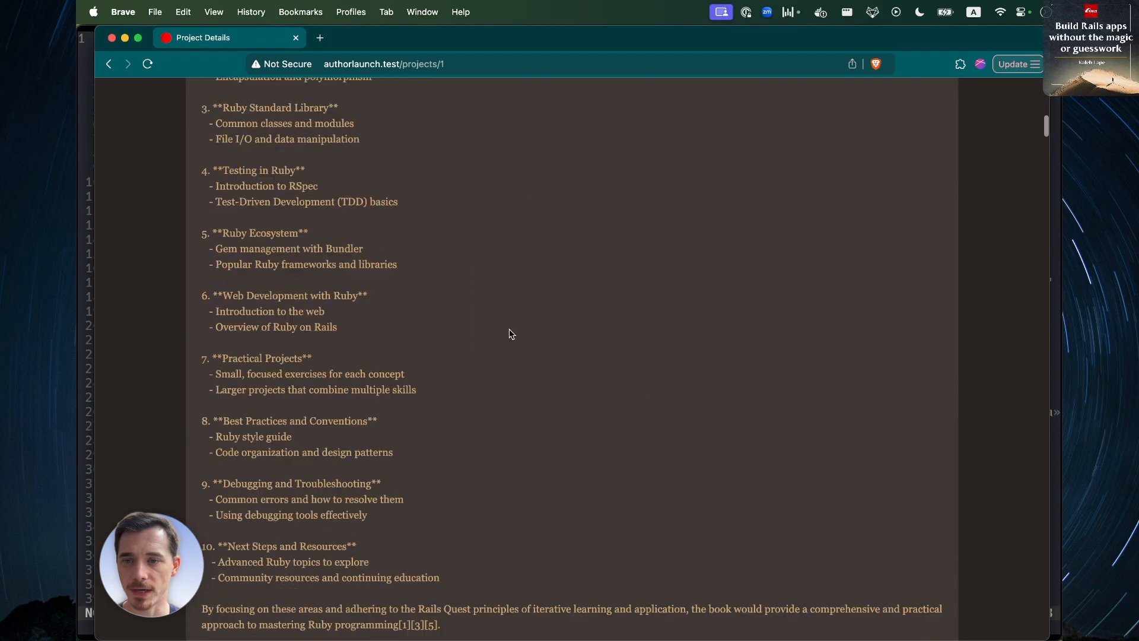
scroll("up", 3)
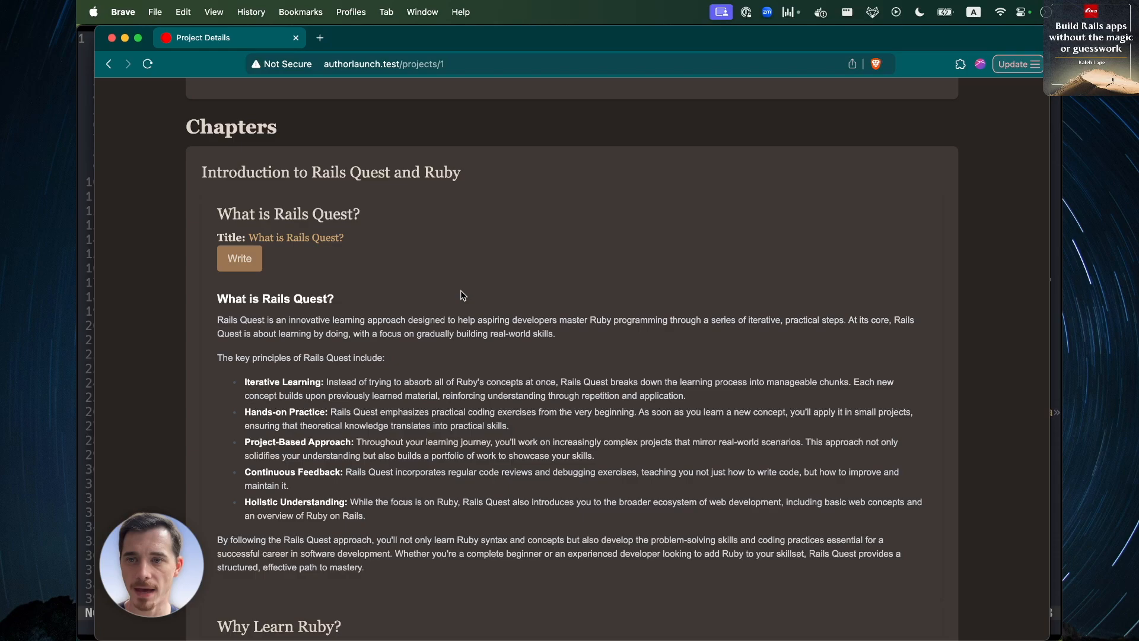
mouse_move(228, 208)
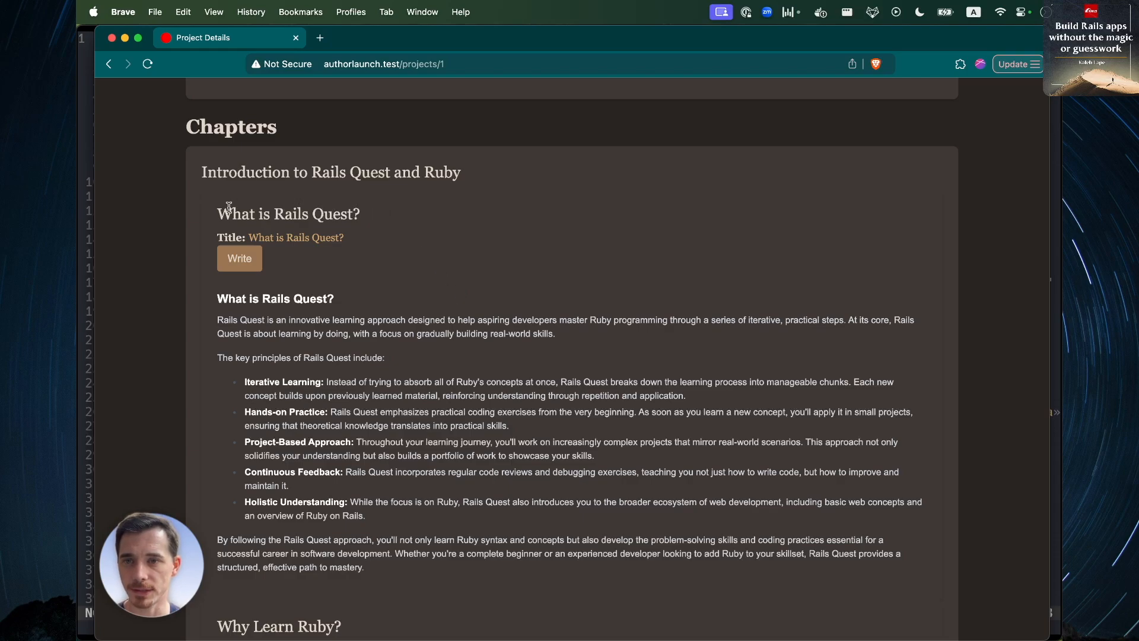
mouse_move(207, 237)
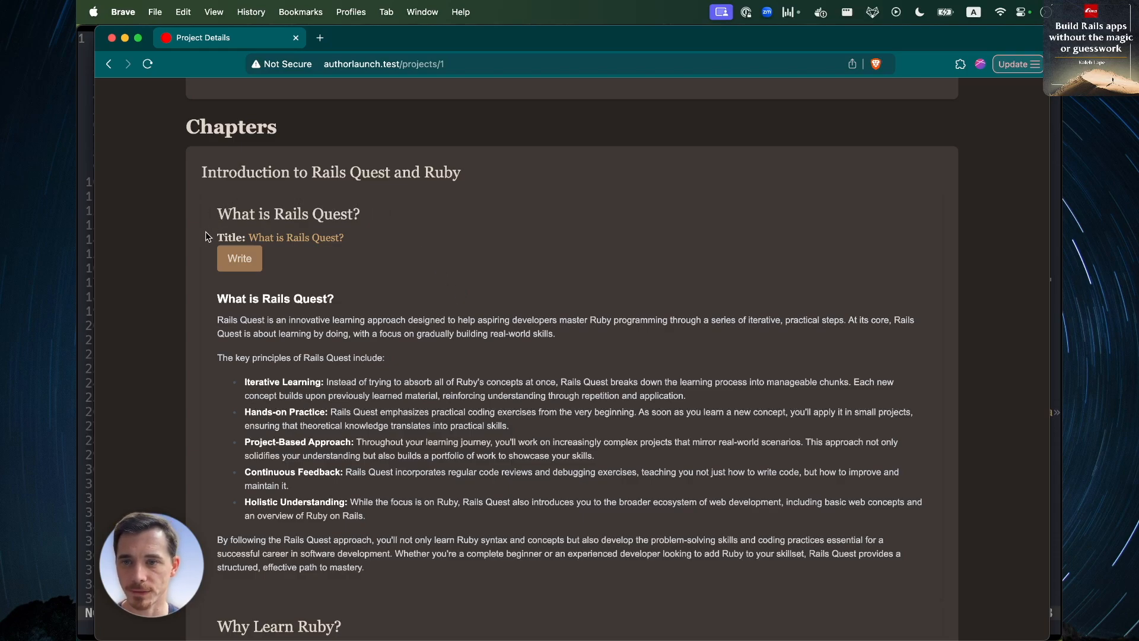
scroll("down", 3)
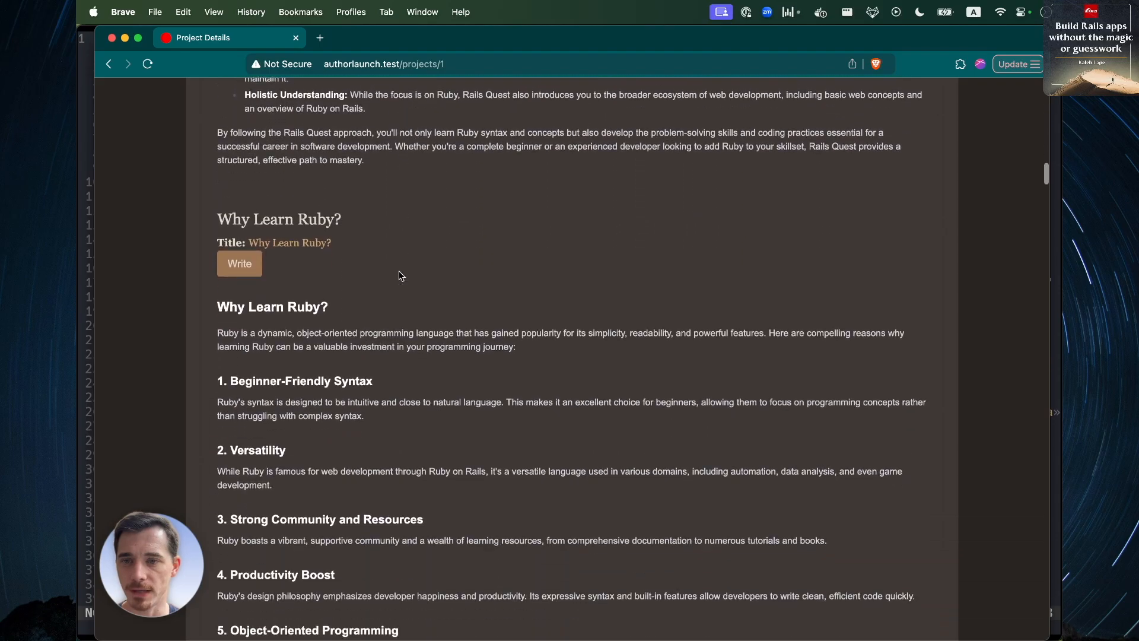
left_click(108, 64)
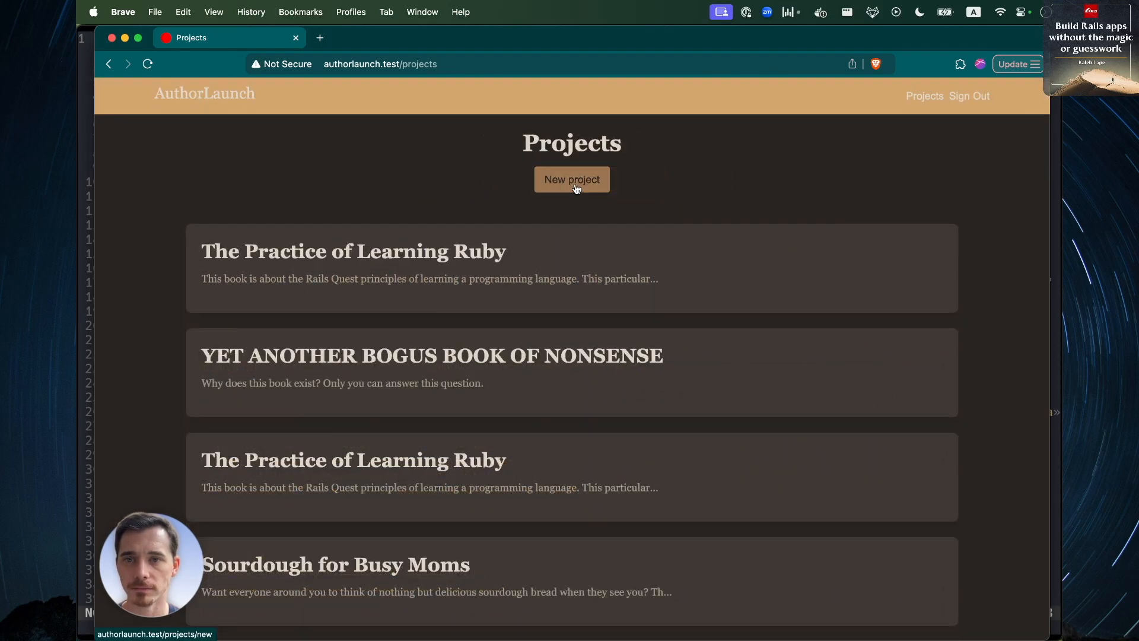
Step: Create a new project 'How to give an awesome app demo' describing steps to demo an MVP
left_click(572, 179)
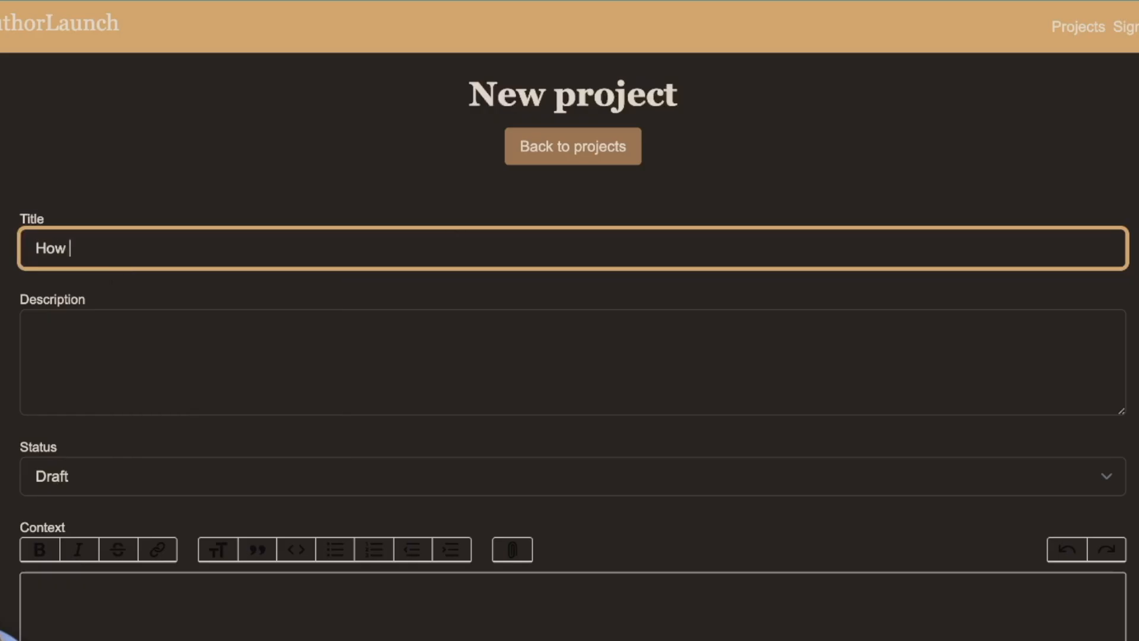
type("to give an awesome app demo")
left_click(573, 361)
type("This book")
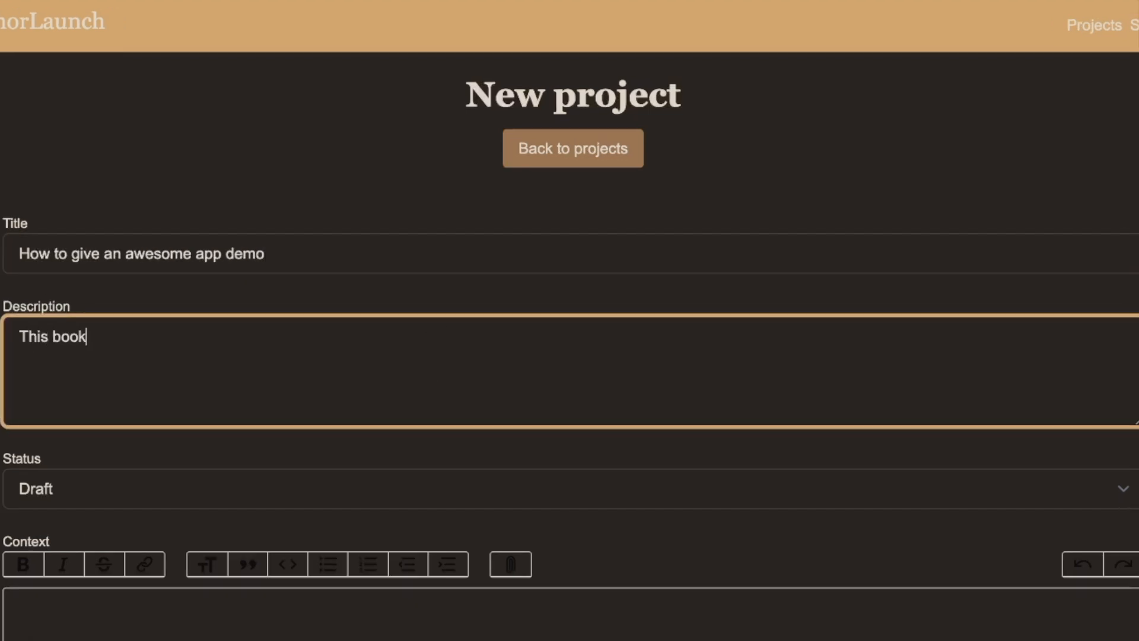
type("should list out the steps to give a successful demo of")
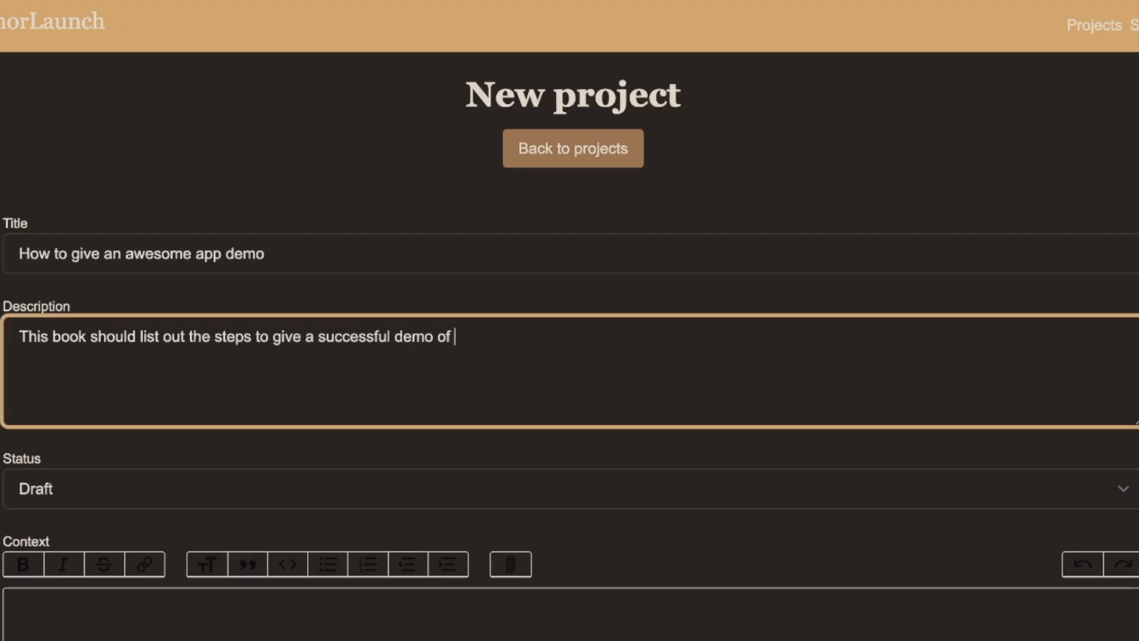
type("a new MVP application.")
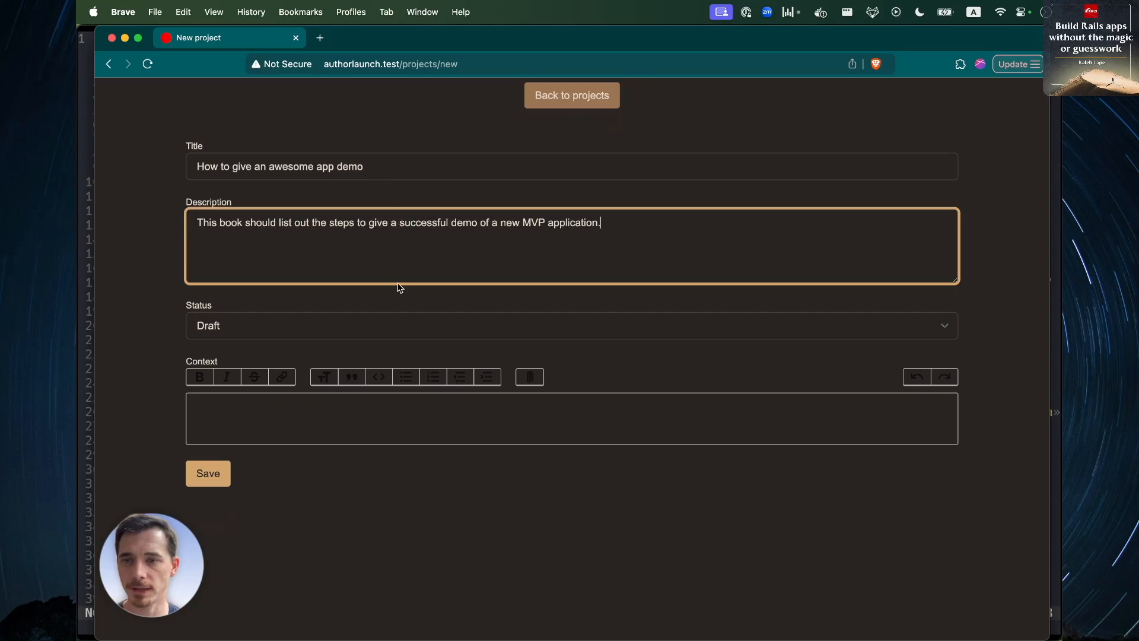
left_click(378, 325)
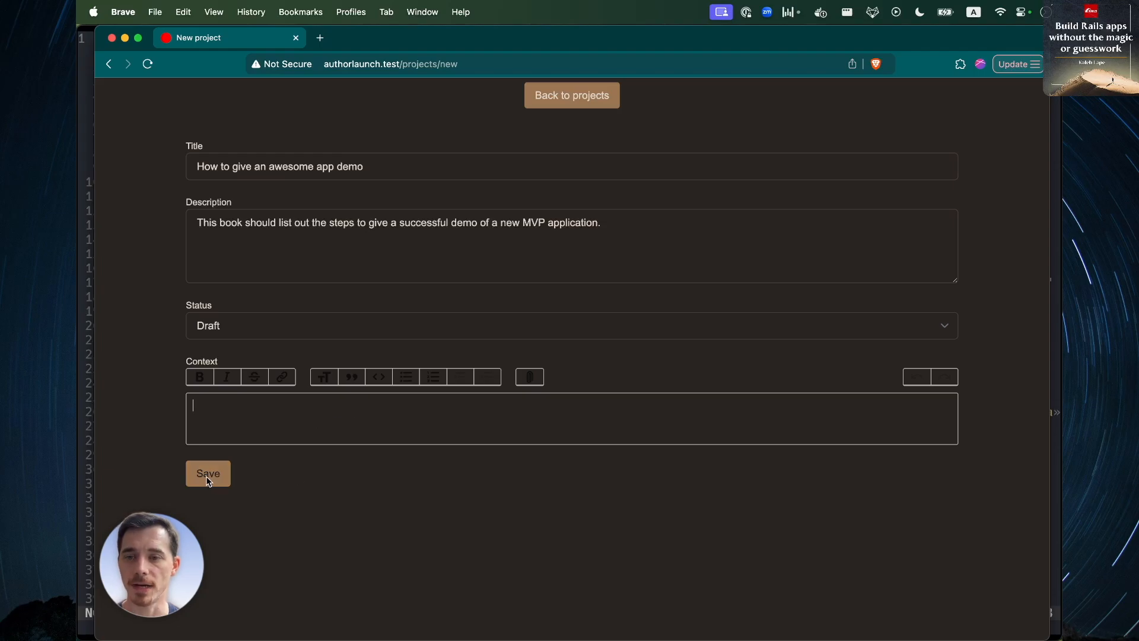
left_click(208, 473)
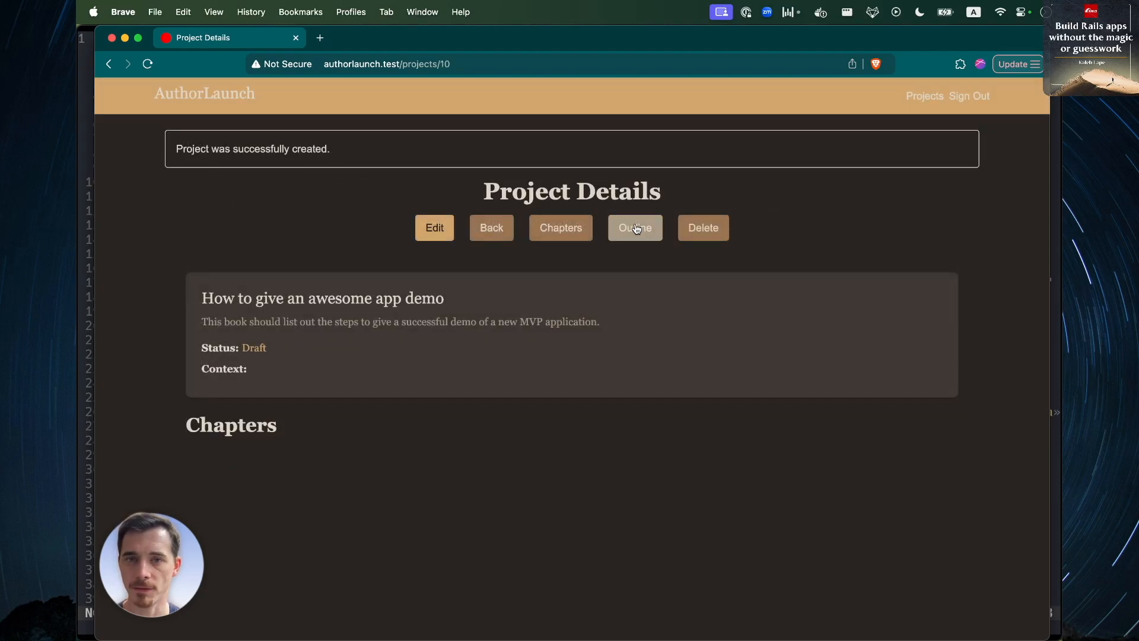
left_click(634, 227)
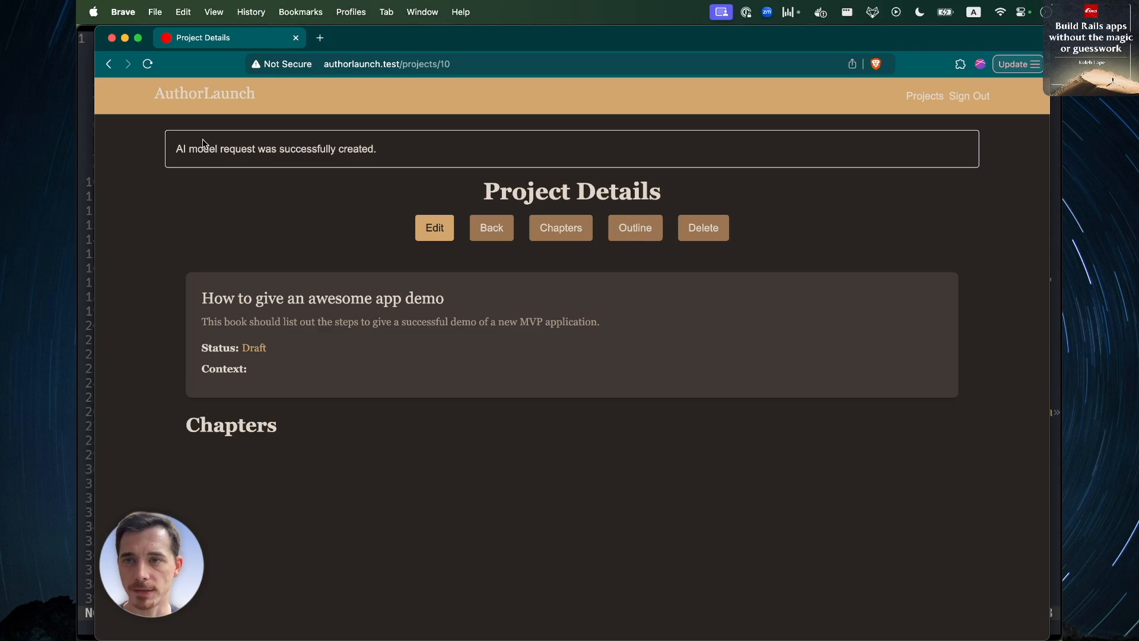
mouse_move(300, 150)
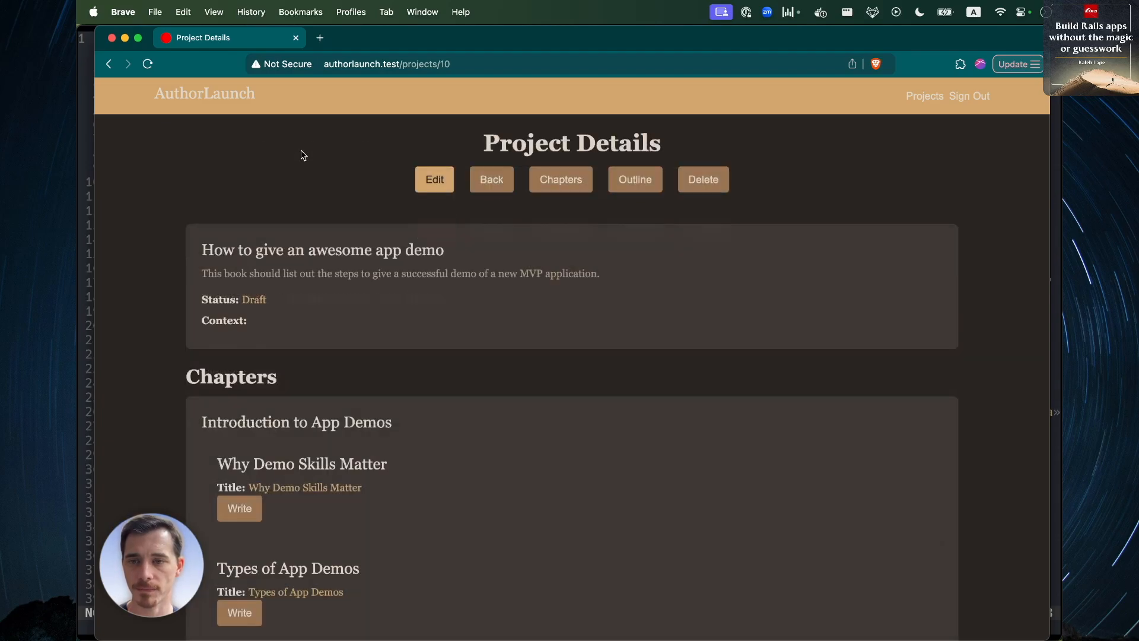
scroll("down", 3)
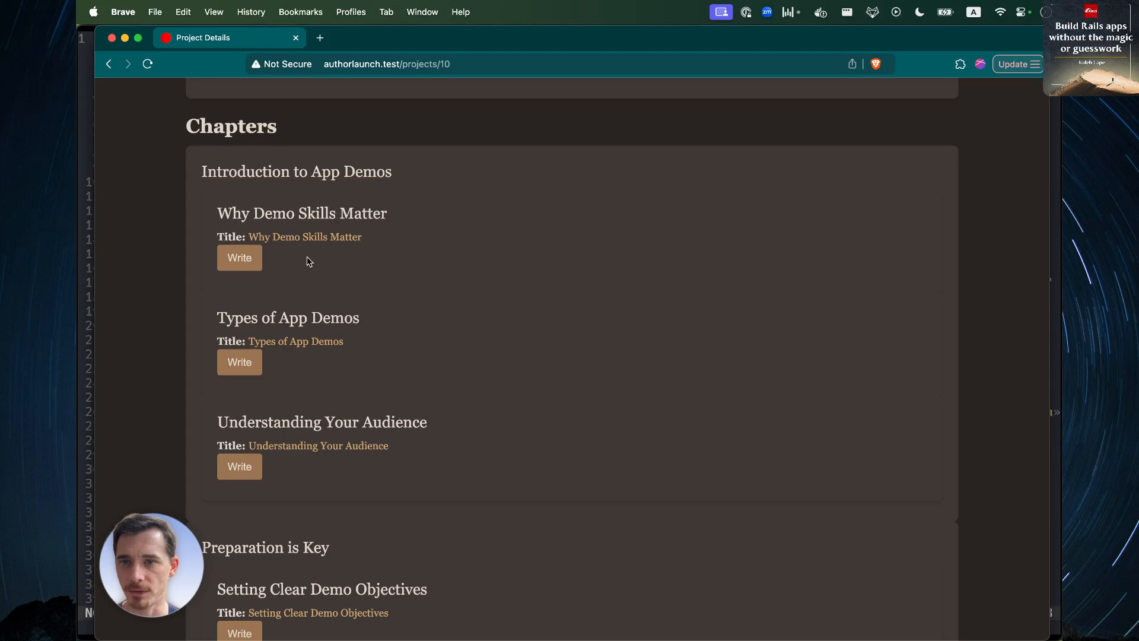
scroll("down", 3)
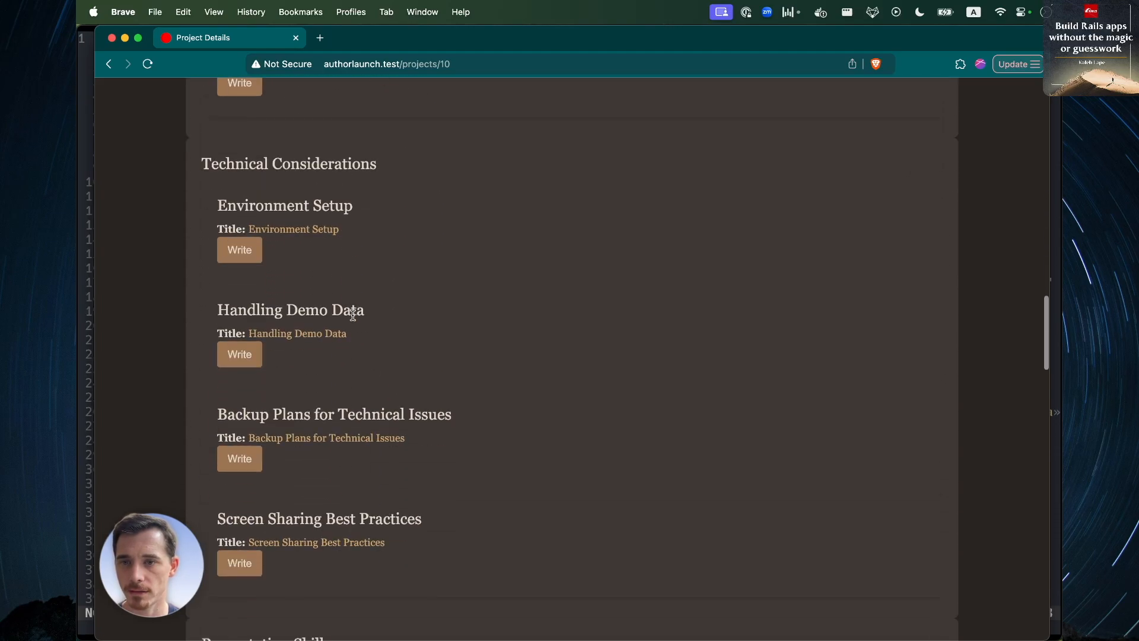
scroll("down", 3)
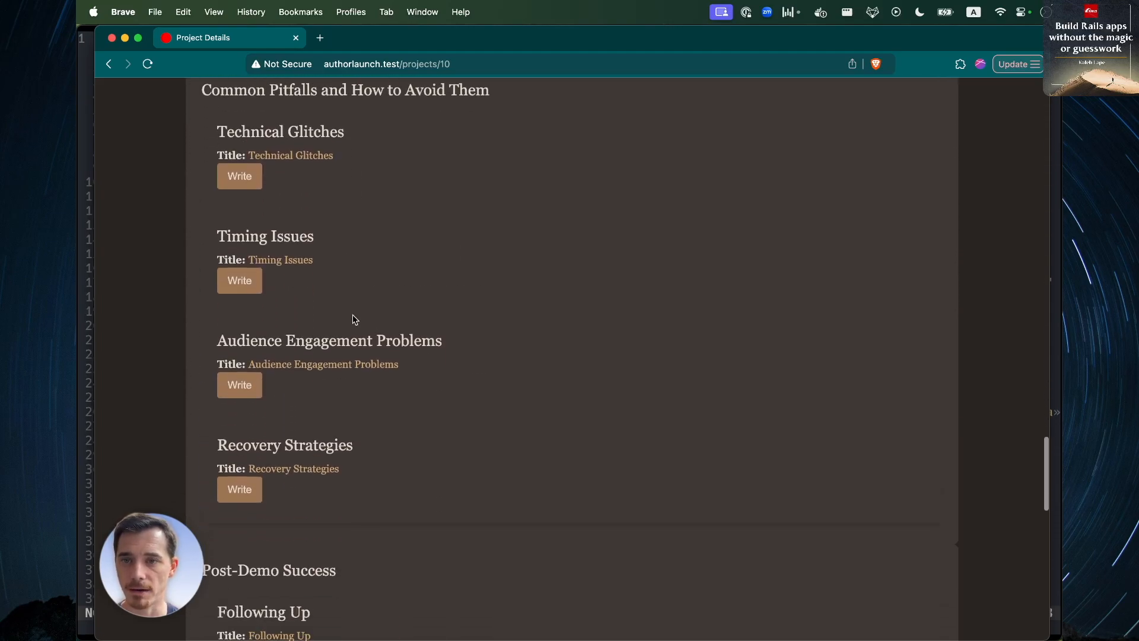
scroll("down", 3)
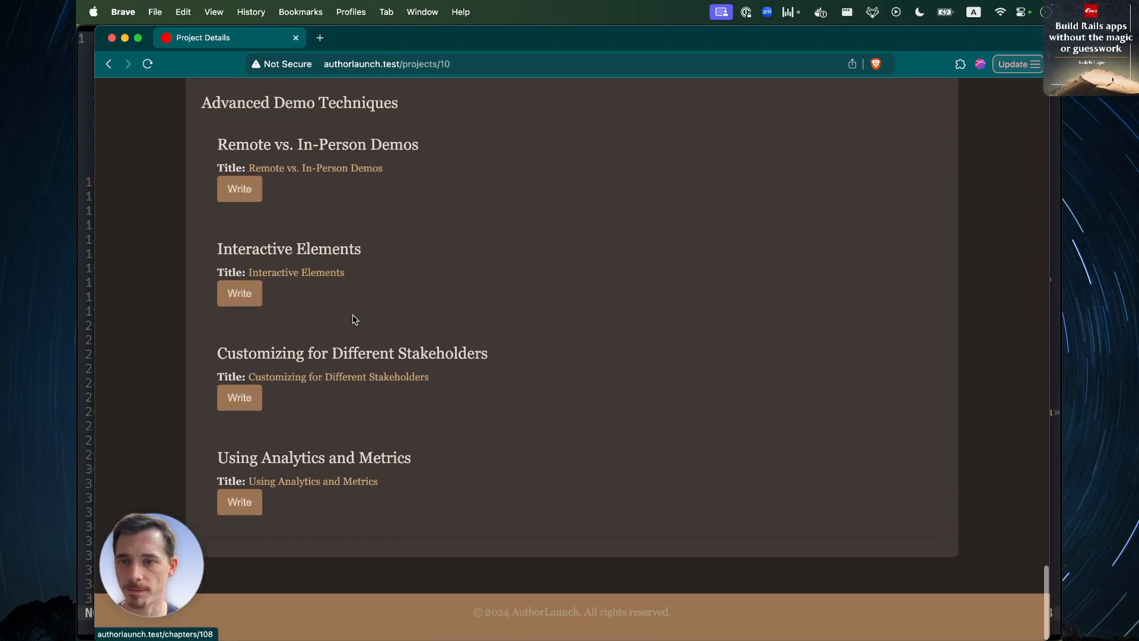
scroll("up", 3)
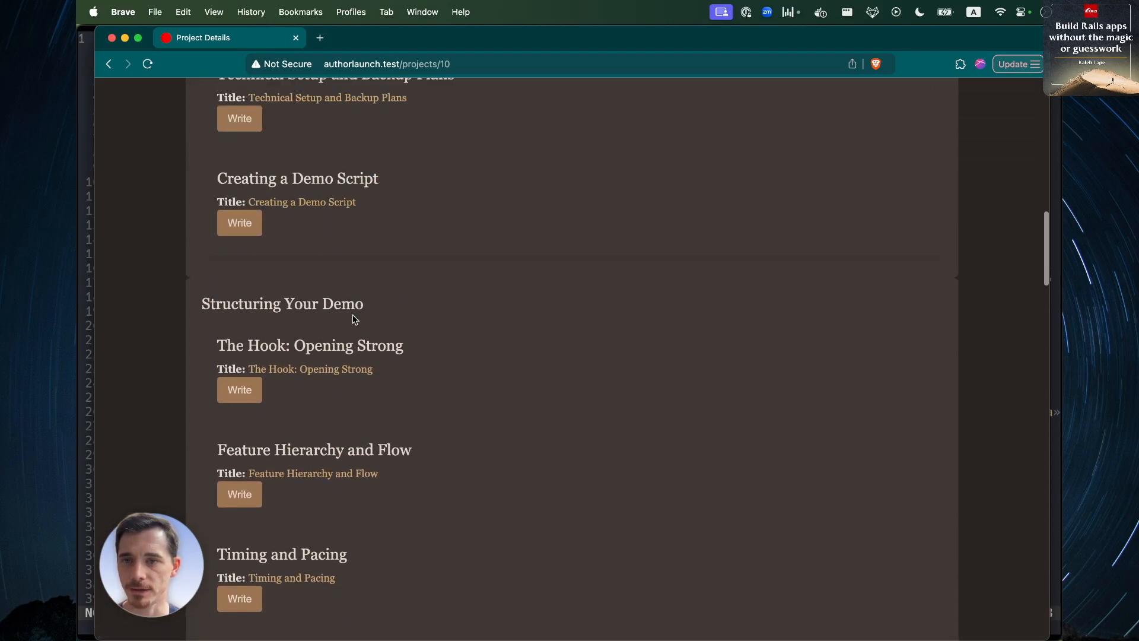
scroll("up", 3)
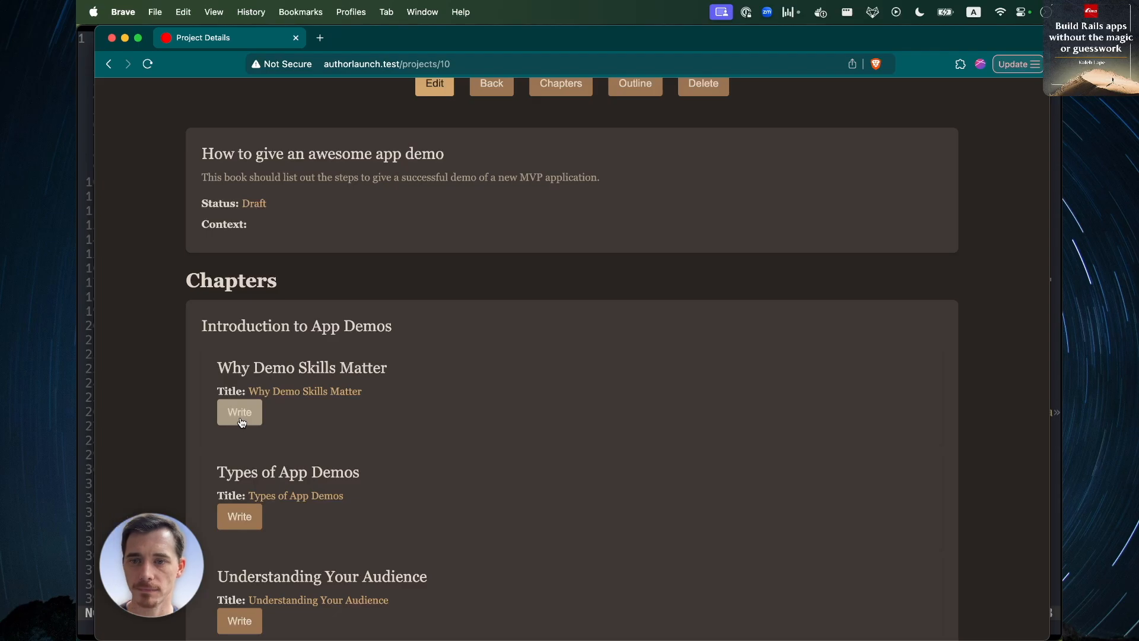
Step: Generate the 'Why Demo Skills Matter' section text and scroll through the result
left_click(239, 412)
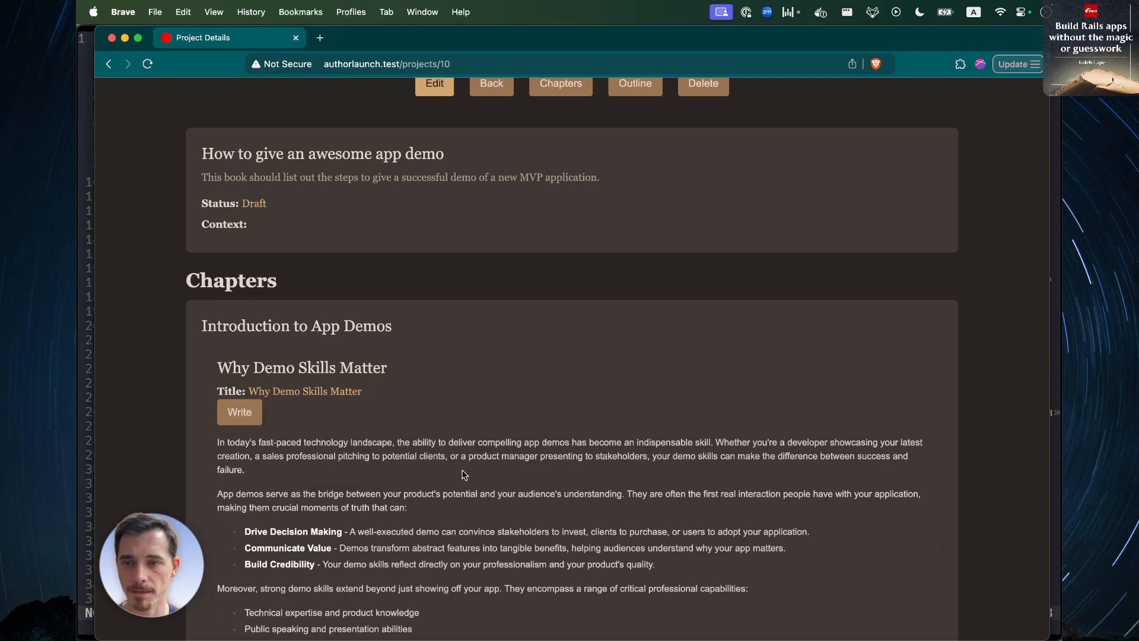
scroll("down", 3)
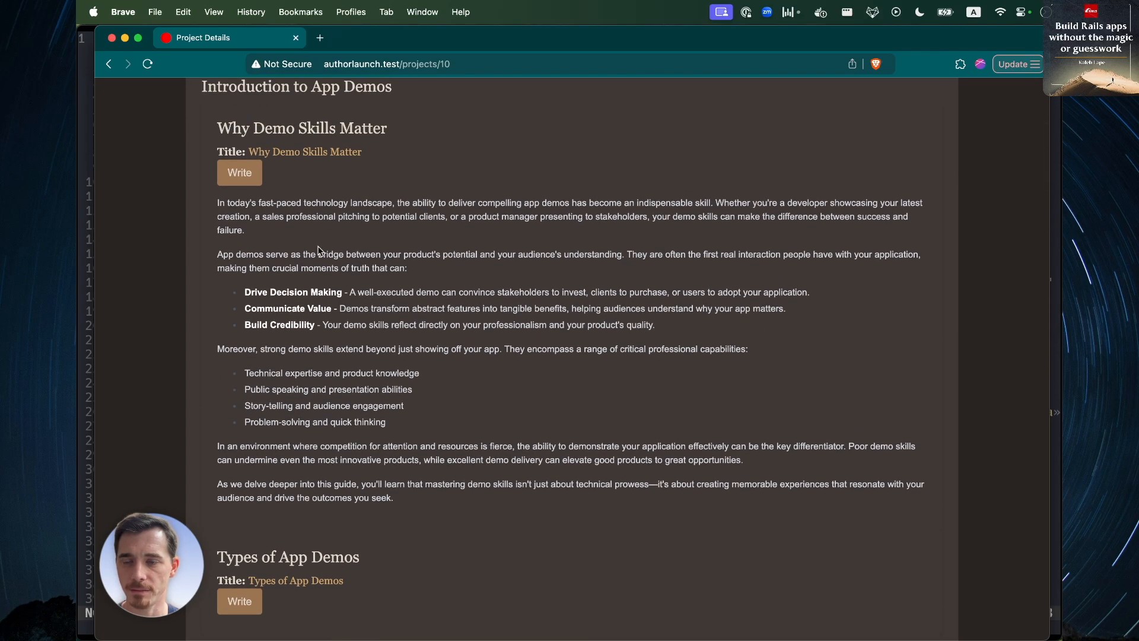
mouse_move(452, 509)
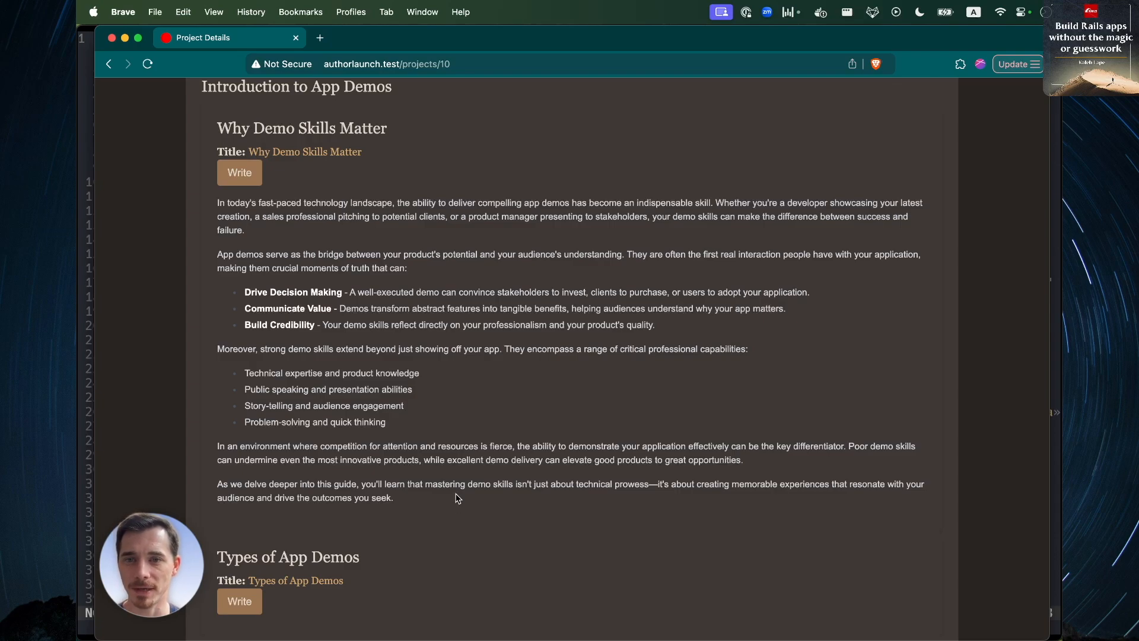
scroll("up", 3)
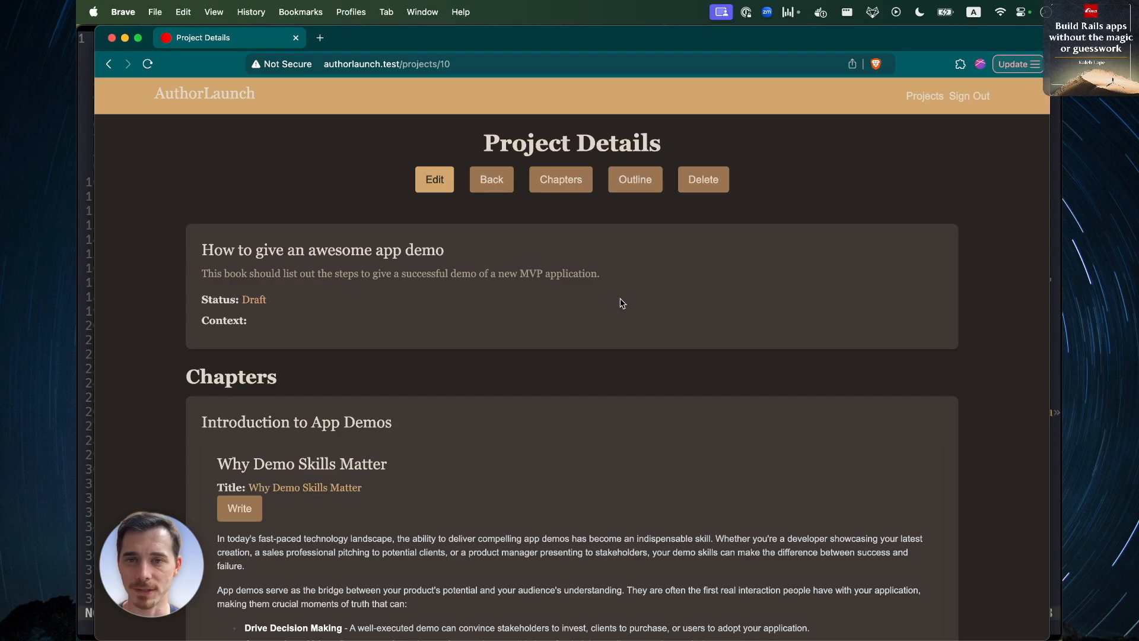
mouse_move(619, 332)
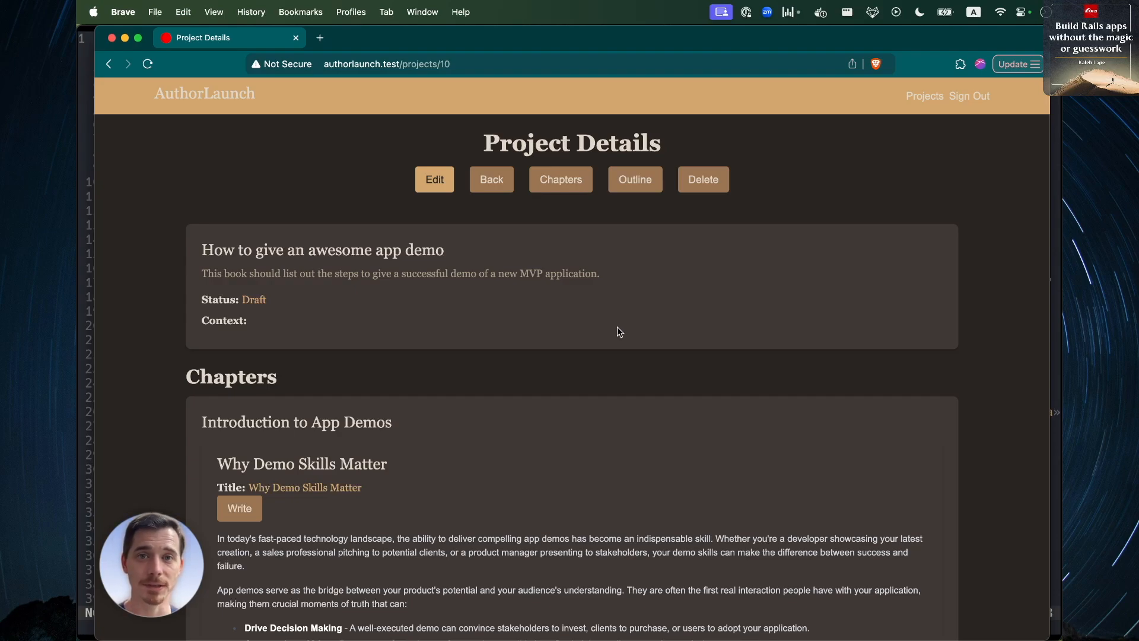
mouse_move(872, 123)
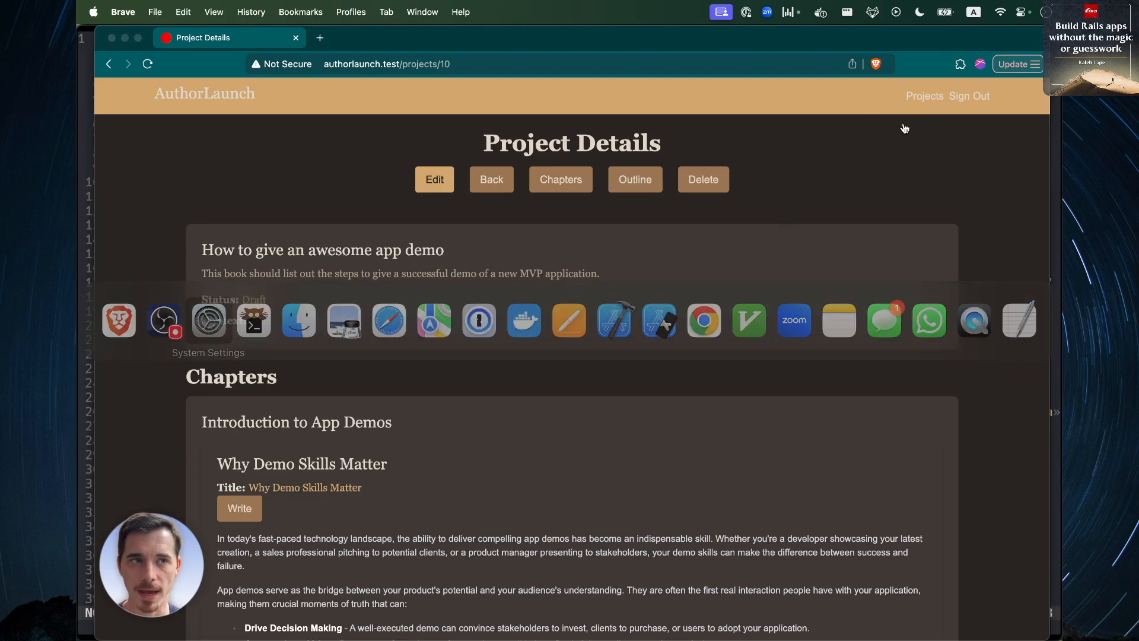
Step: Switch System Settings Appearance to Light
left_click(207, 321)
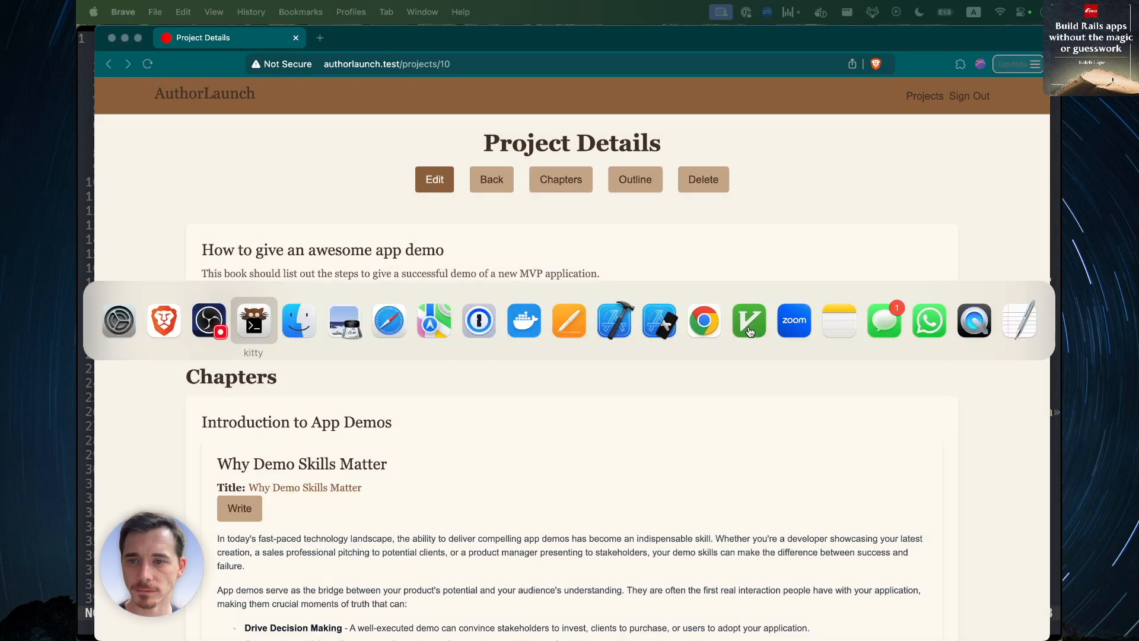
Step: View app/models/project.rb in Neovim, scrolling from the associations to request_from_ai!
left_click(253, 321)
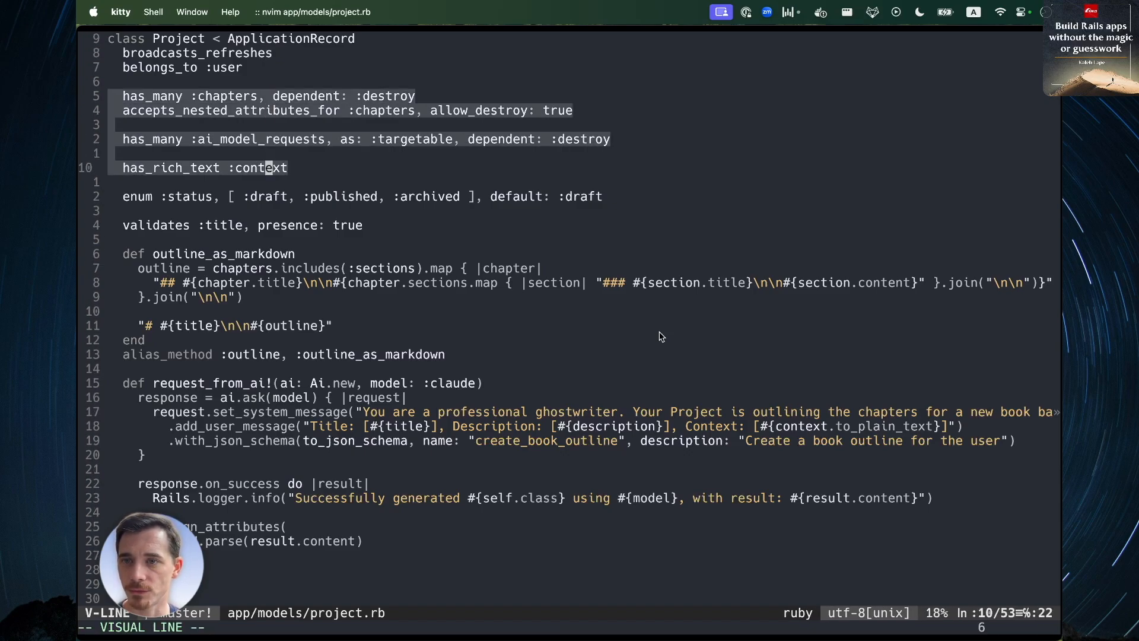
key("k")
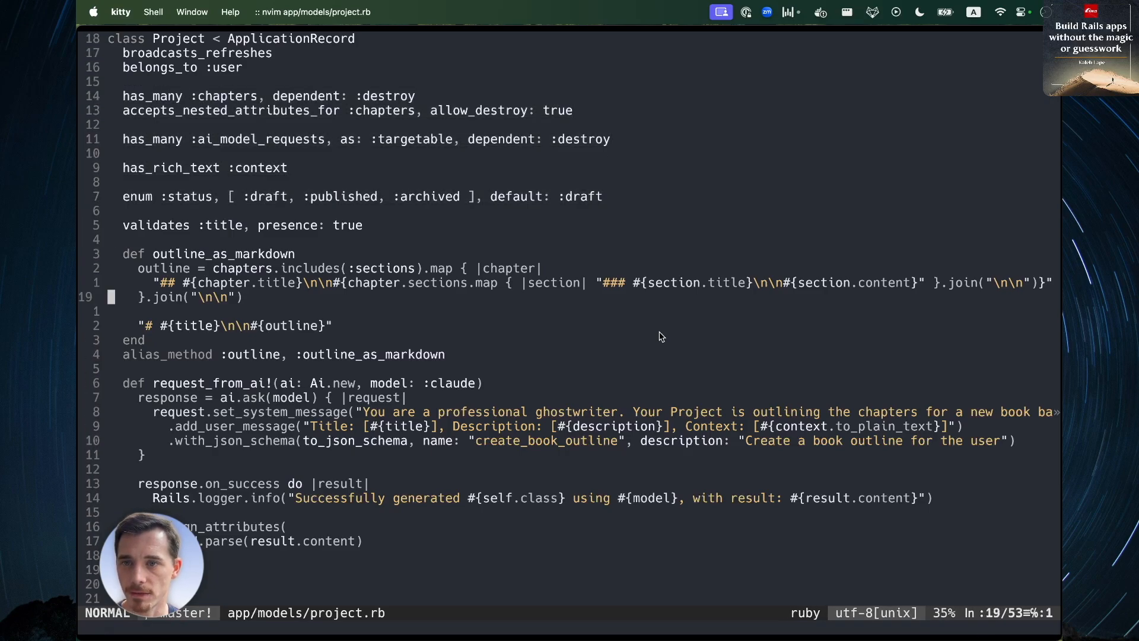
scroll("down", 3)
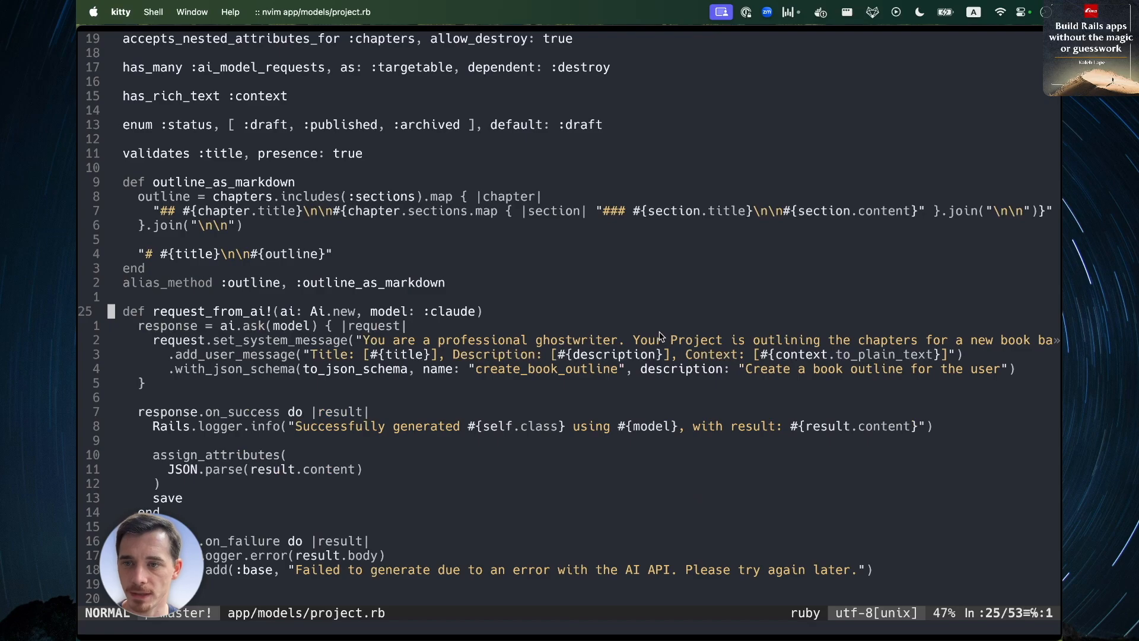
scroll("down", 3)
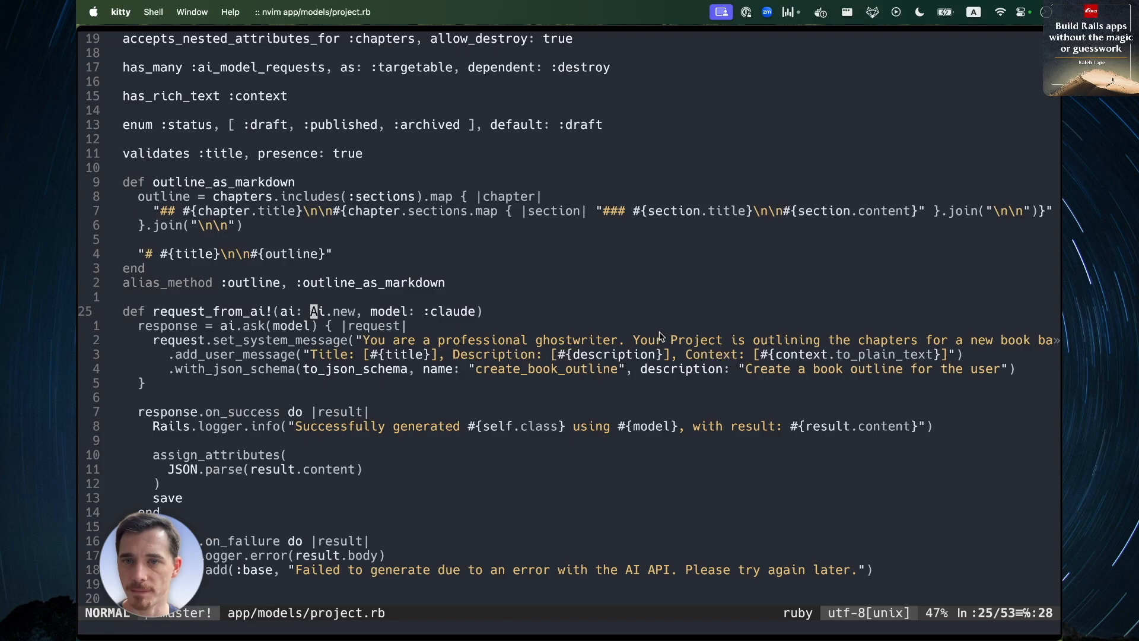
scroll("down", 3)
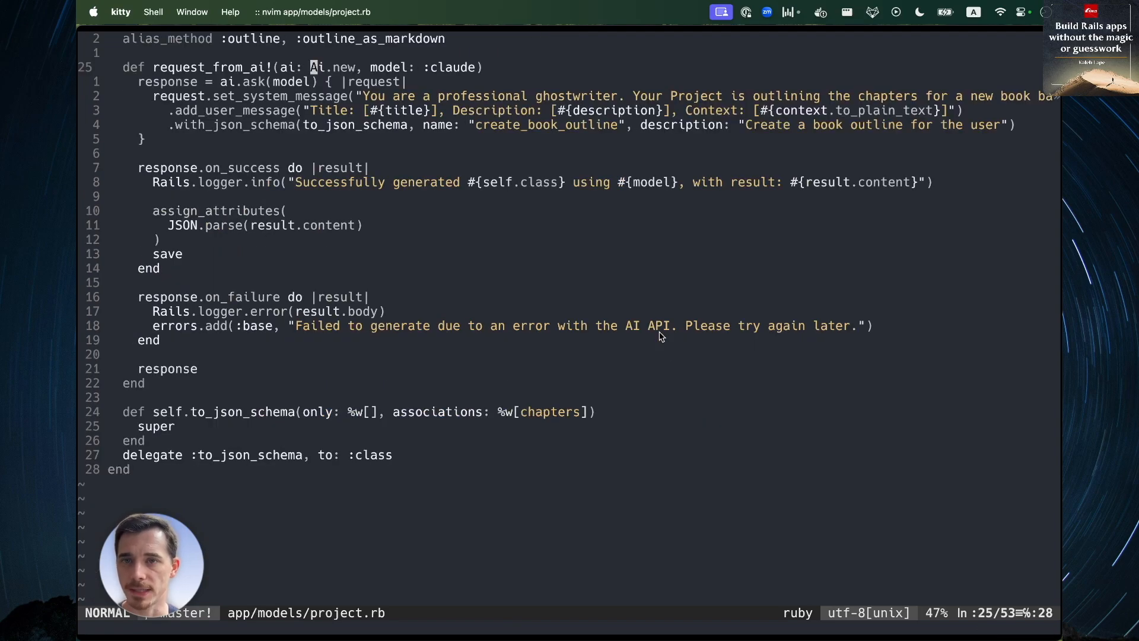
type(", system_message: \"You are a professional ghostwriter. Your Project is outli")
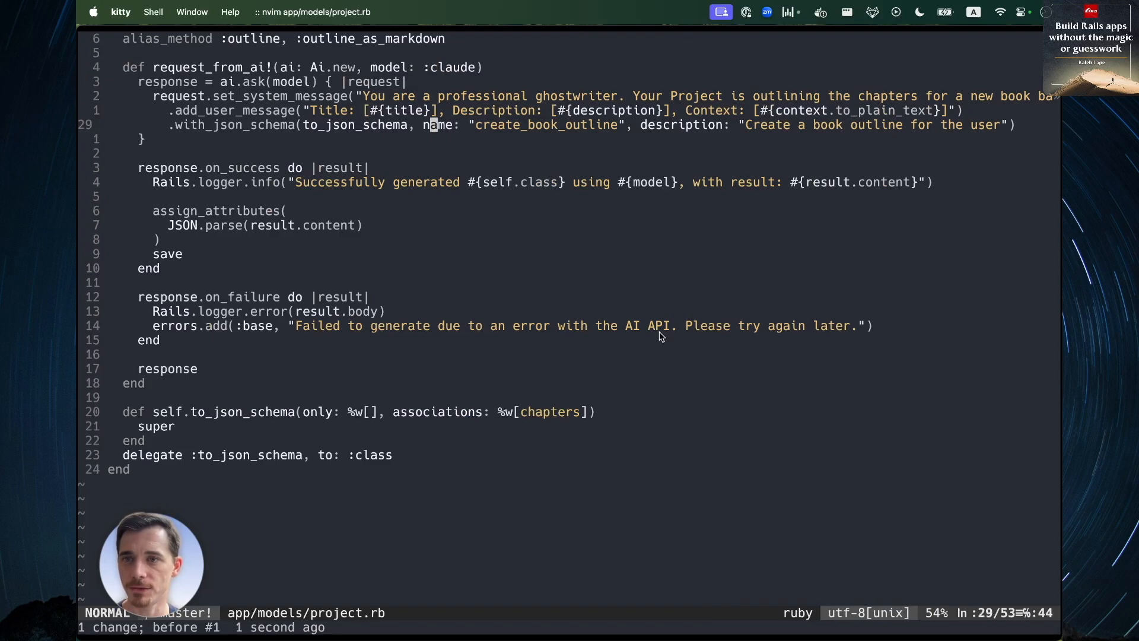
key("V")
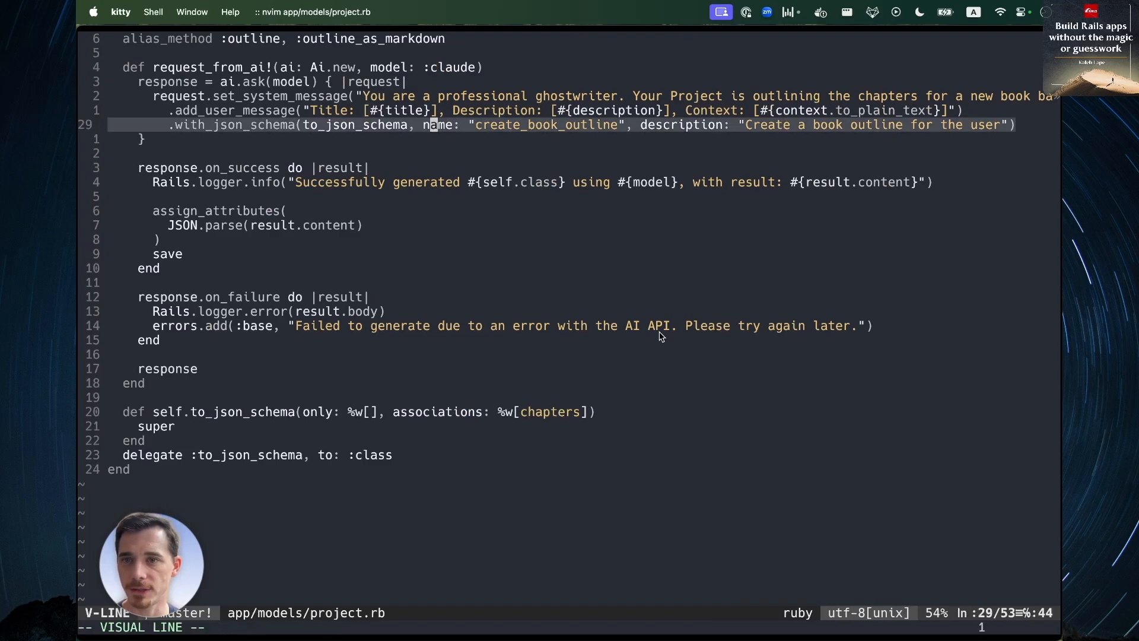
key("Escape")
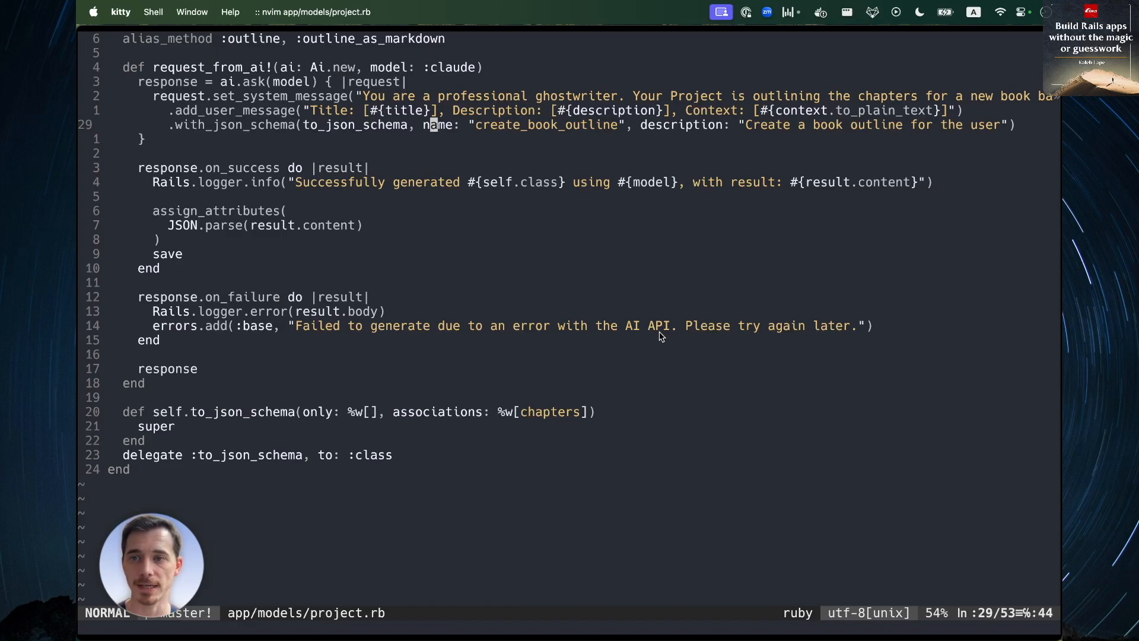
key("V")
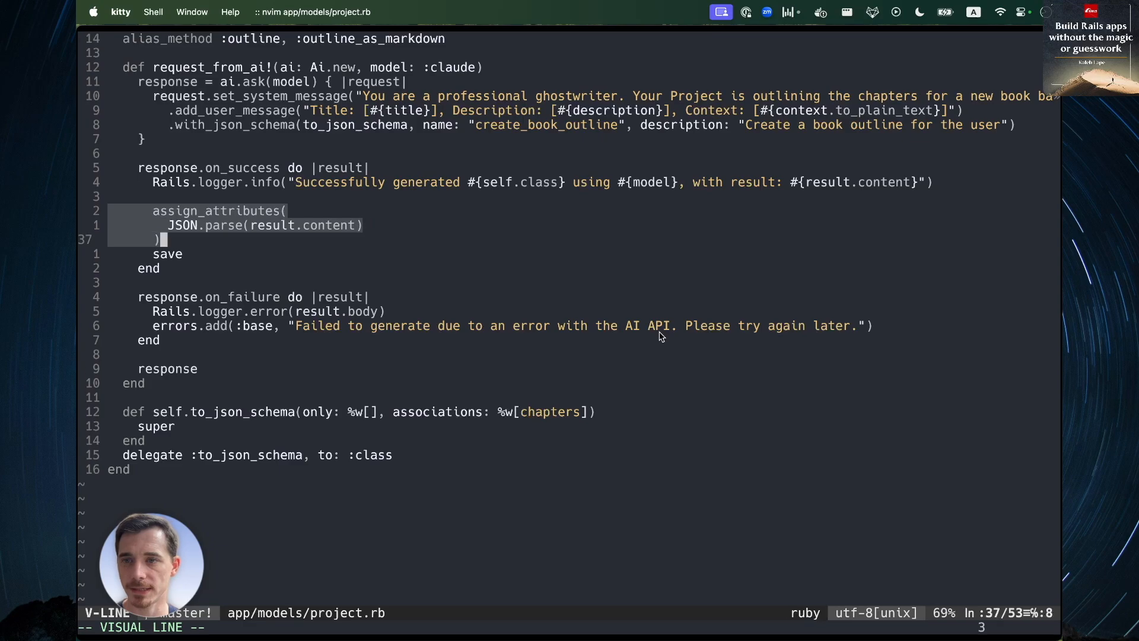
key("Escape")
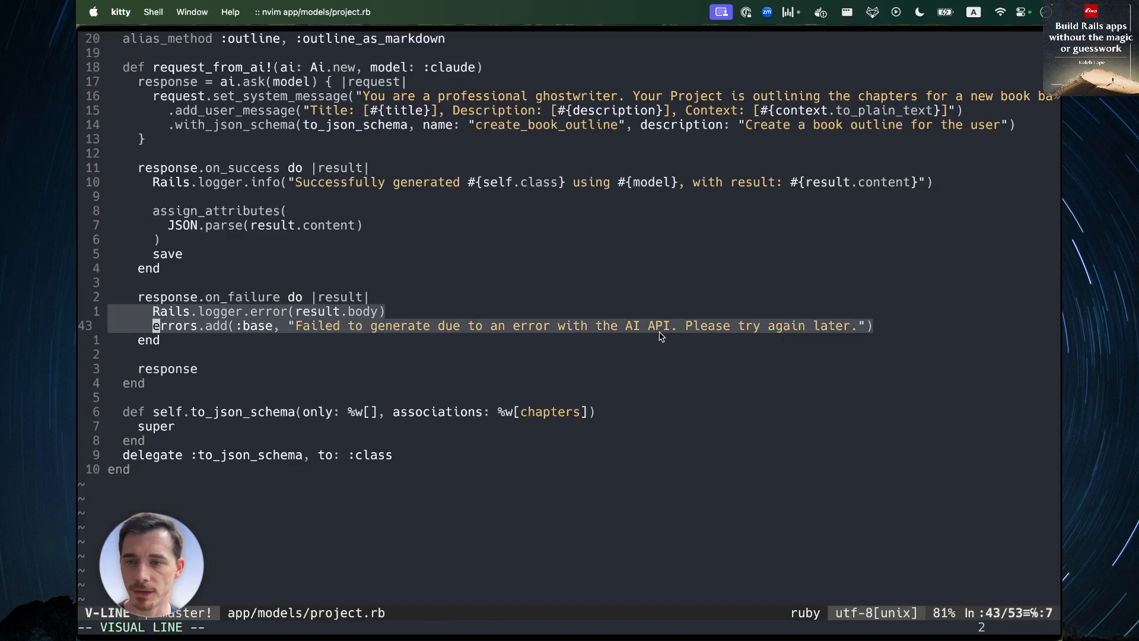
key("Escape")
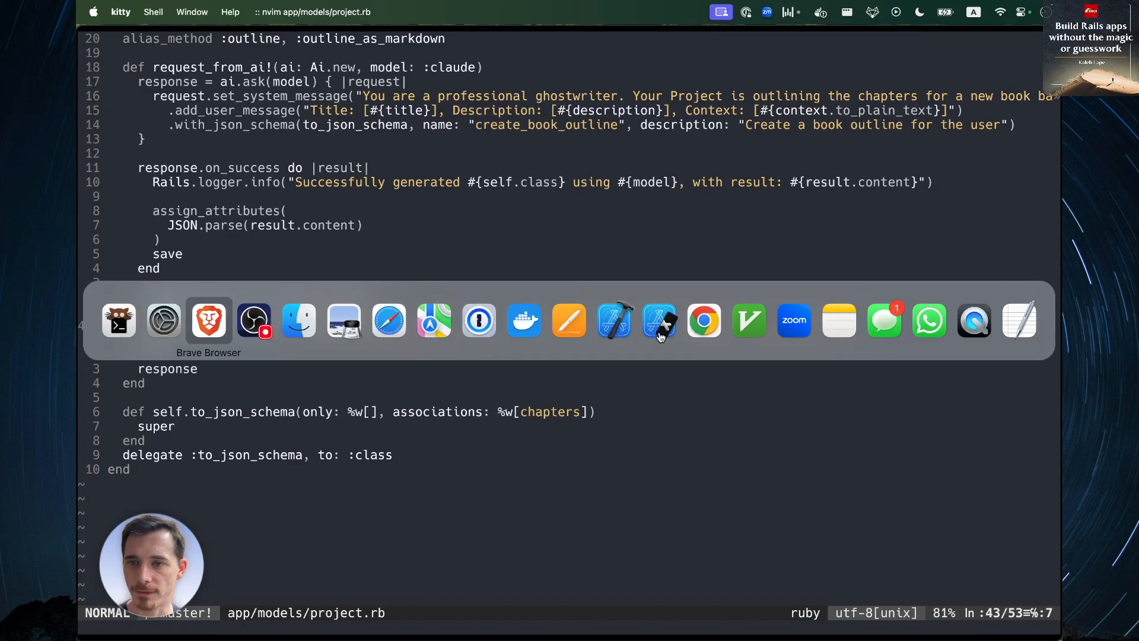
Step: Bring Brave back to the 'How to give an awesome app demo' project page
left_click(208, 320)
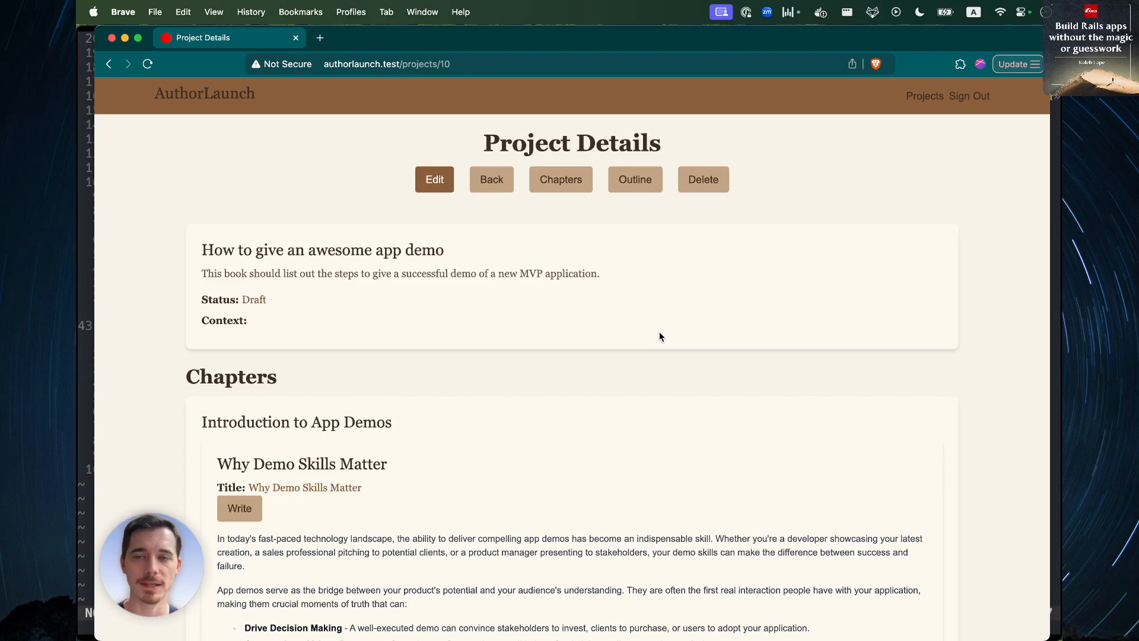
mouse_move(497, 274)
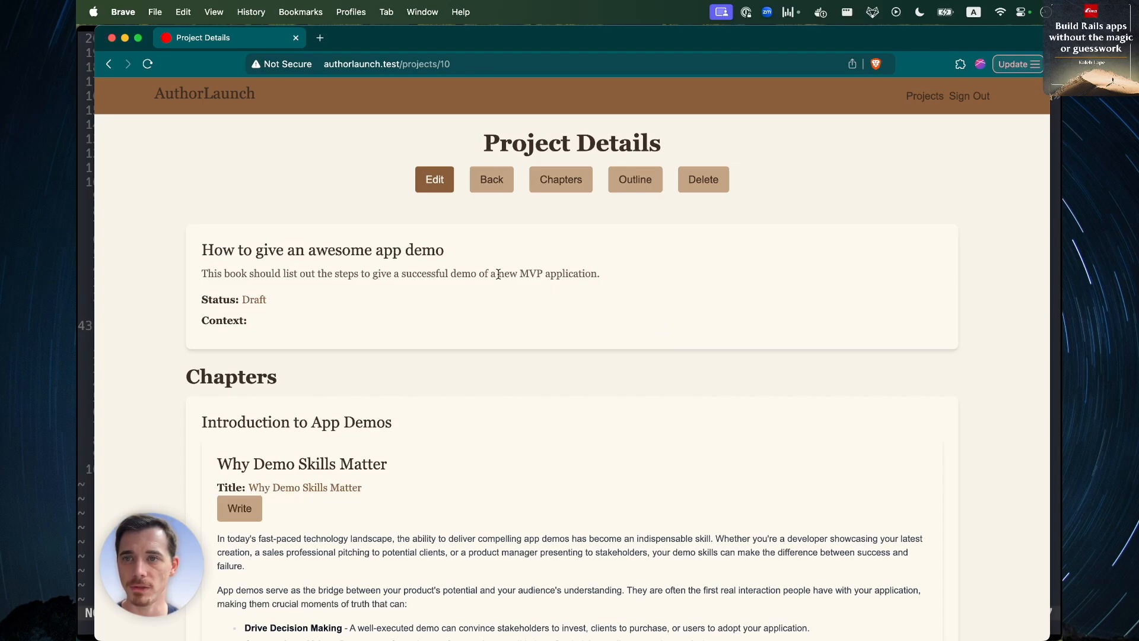
mouse_move(431, 285)
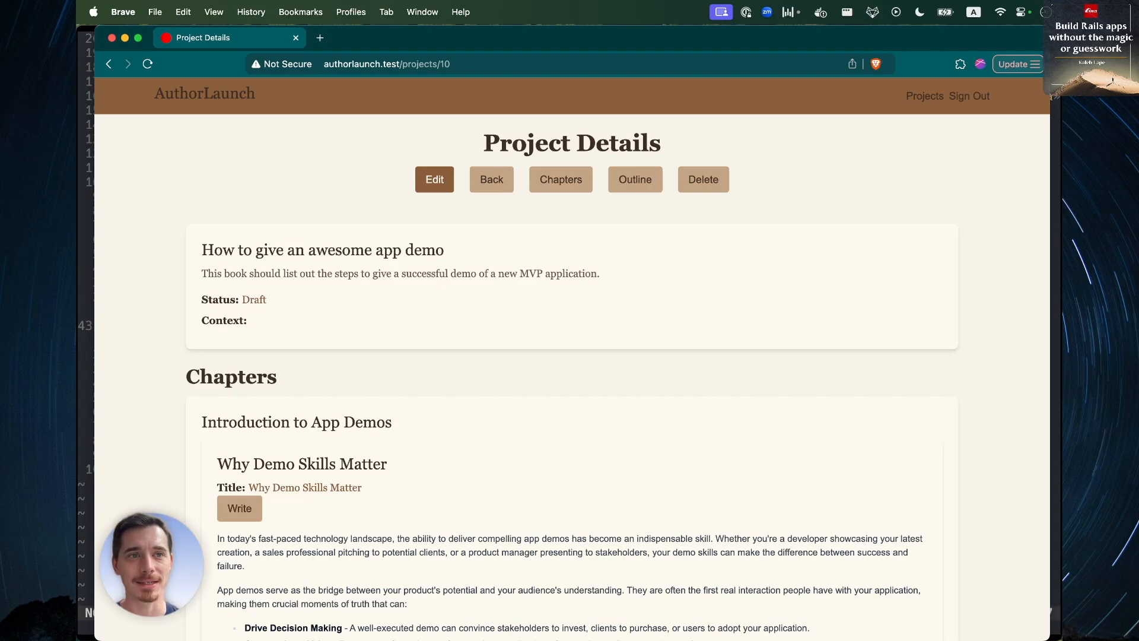
mouse_move(839, 351)
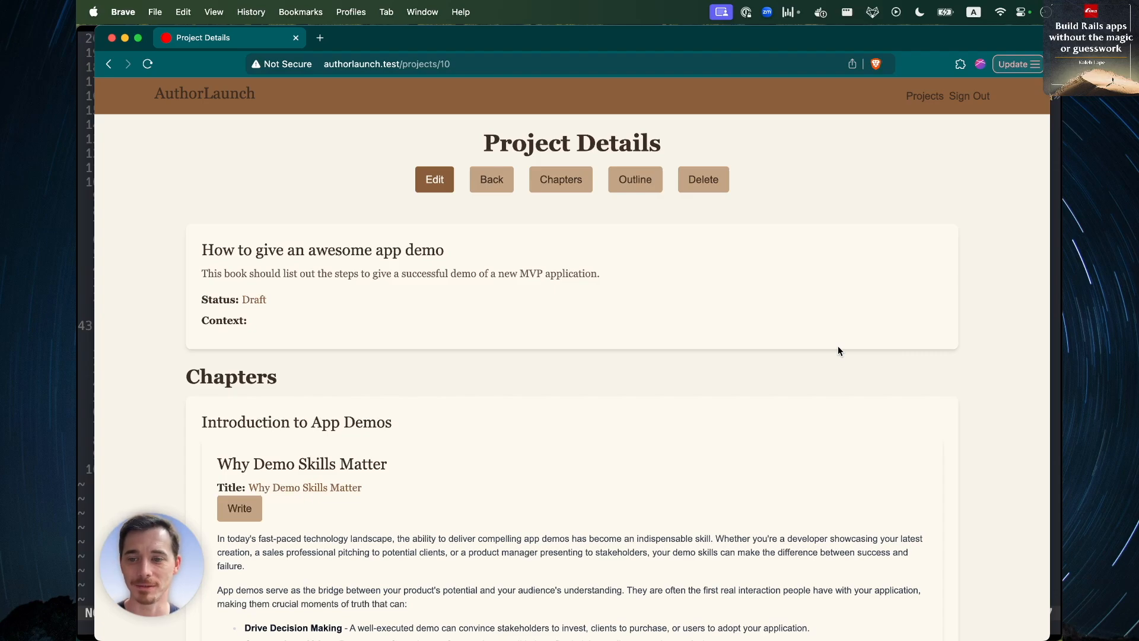